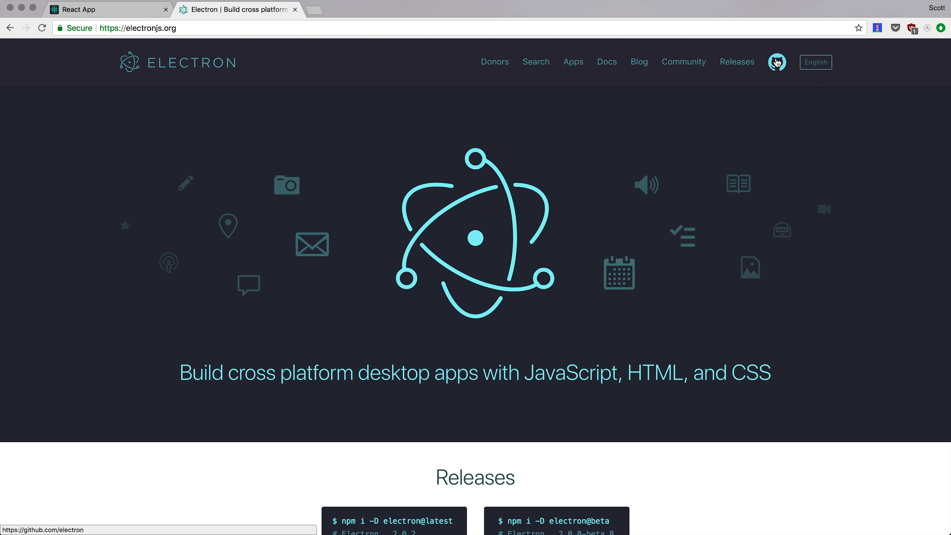
{"action": "mouse_move", "coordinate": [635, 288]}
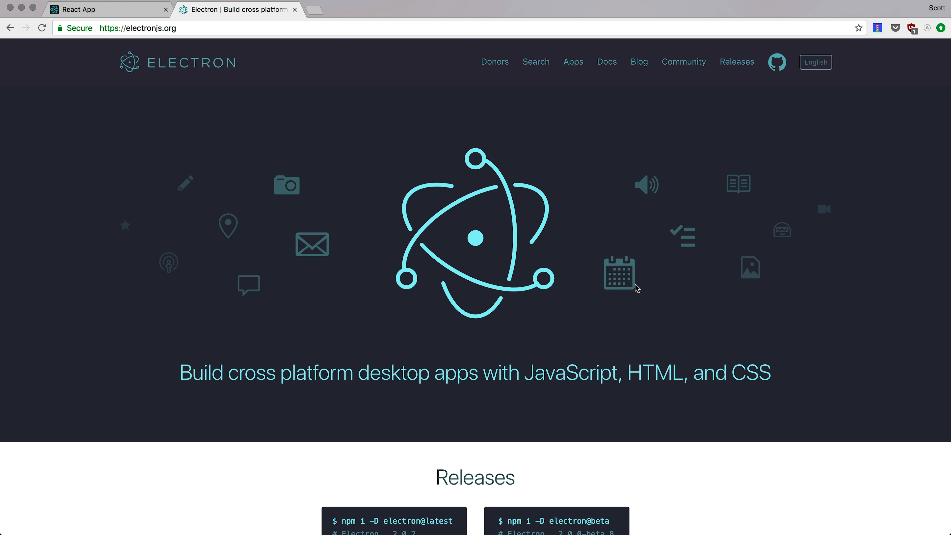
Scroll the Electron site and go to its documentation page
{"action": "scroll", "scroll_direction": "down", "scroll_amount": 3}
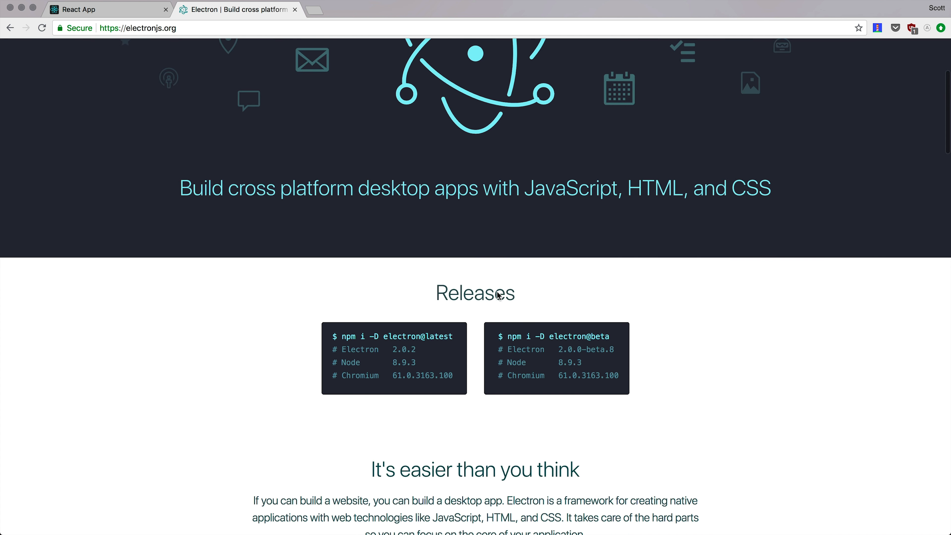
{"action": "scroll", "scroll_direction": "down", "scroll_amount": 3}
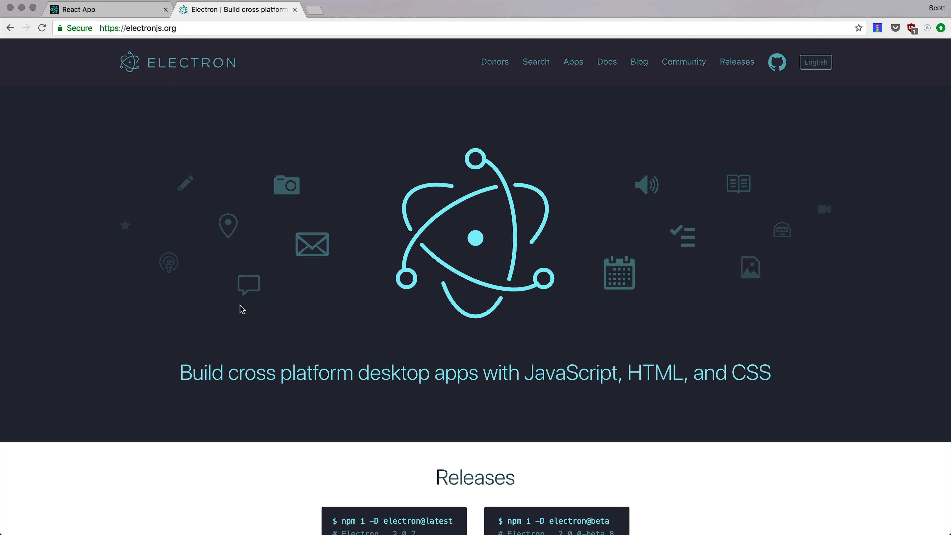
{"action": "mouse_move", "coordinate": [120, 195]}
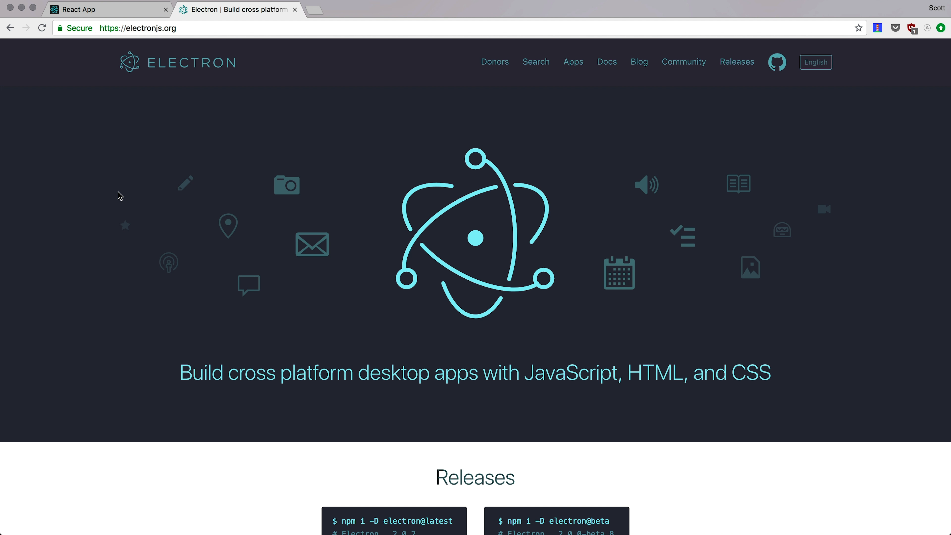
{"action": "mouse_move", "coordinate": [436, 220]}
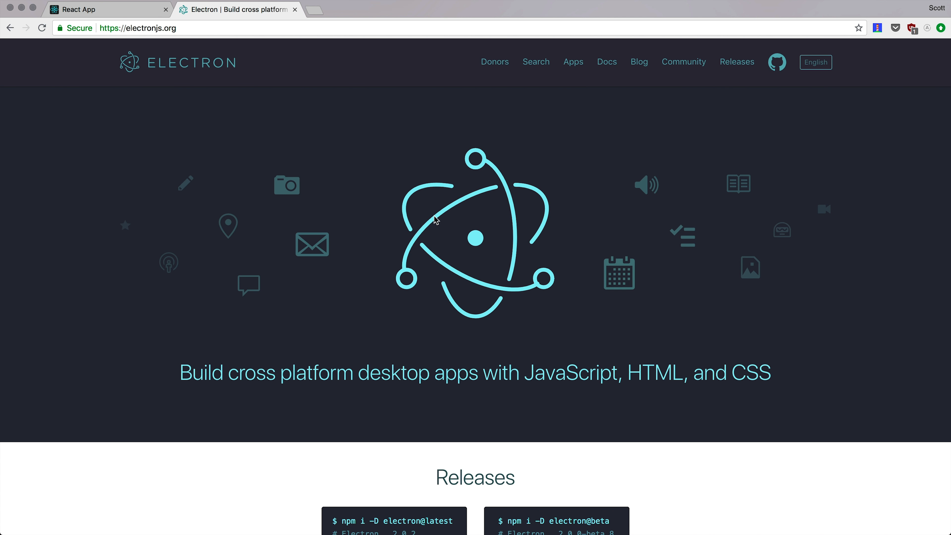
{"action": "mouse_move", "coordinate": [408, 198]}
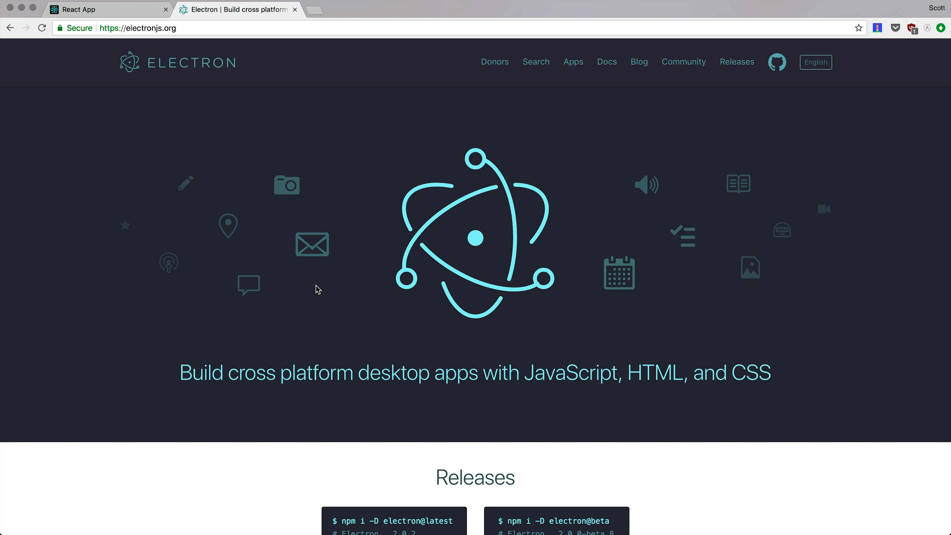
{"action": "scroll", "scroll_direction": "down", "scroll_amount": 3}
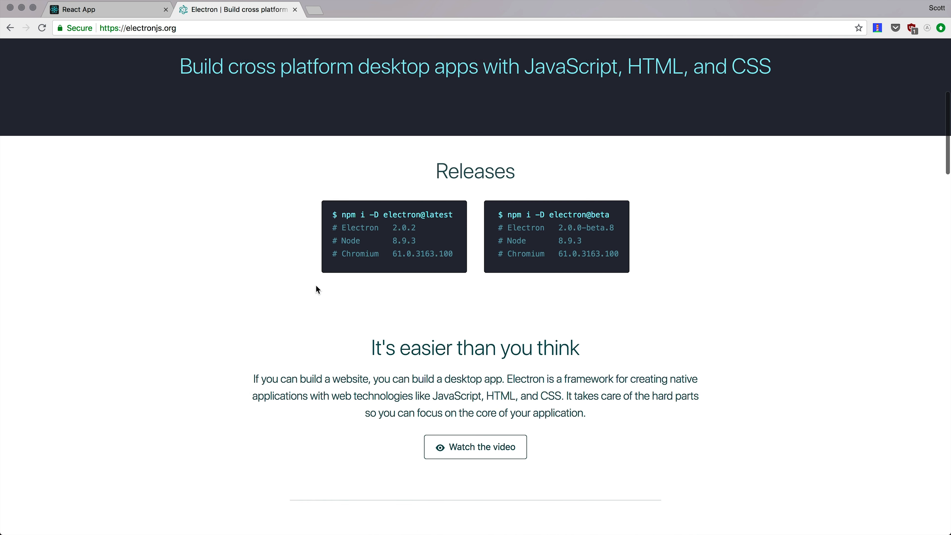
{"action": "scroll", "scroll_direction": "down", "scroll_amount": 3}
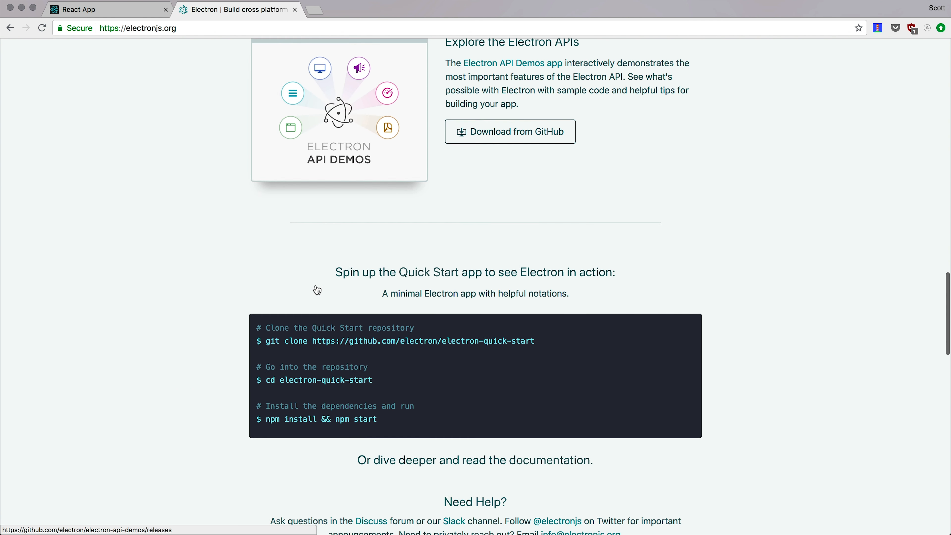
{"action": "scroll", "scroll_direction": "up", "scroll_amount": 3}
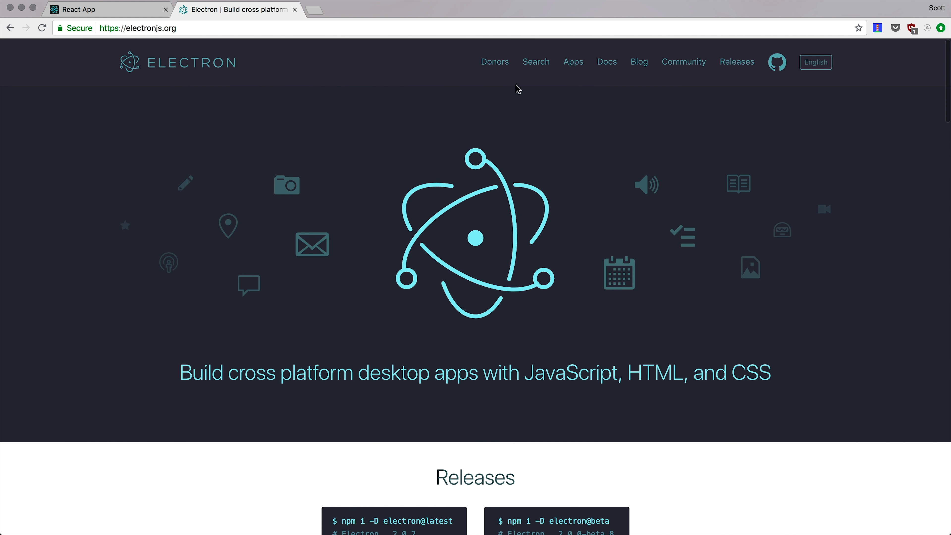
{"action": "mouse_move", "coordinate": [572, 62]}
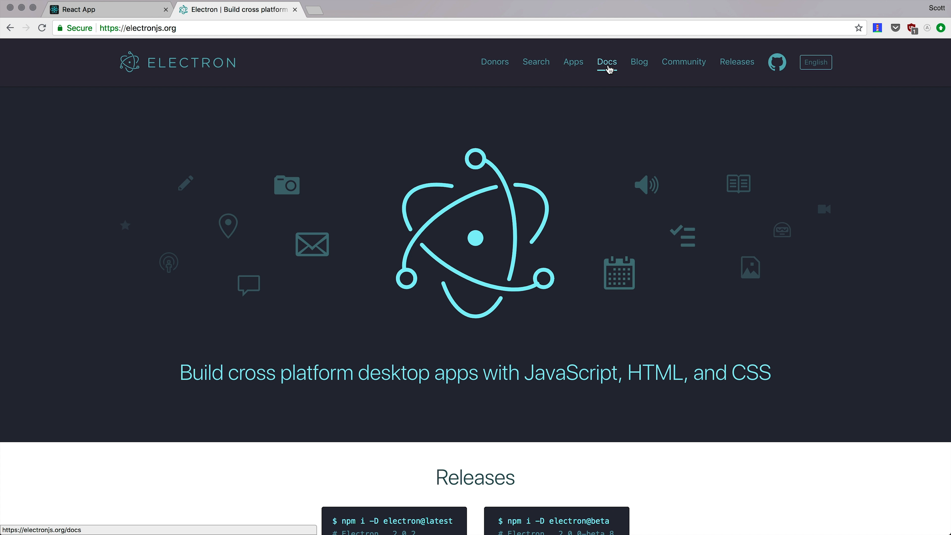
{"action": "left_click", "coordinate": [606, 62]}
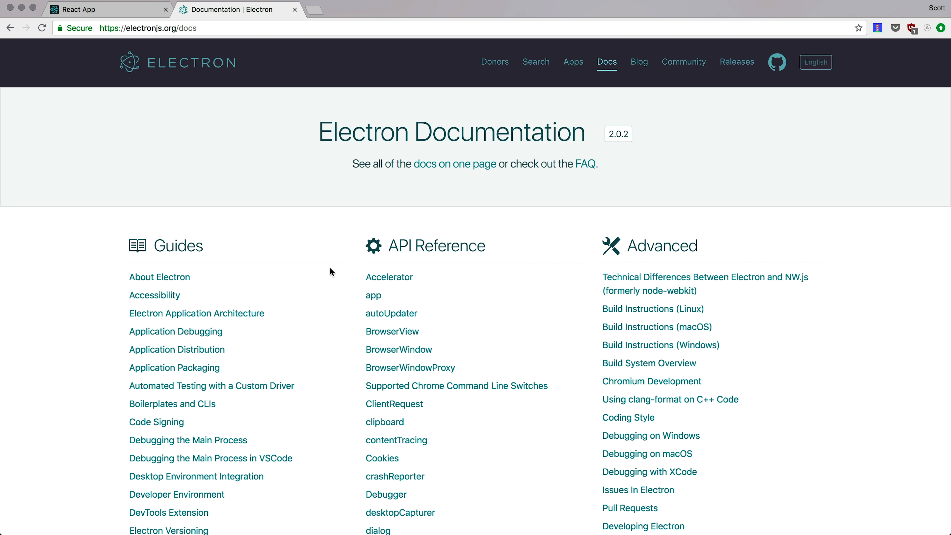
Scroll through the docs index to look over the Guides, API Reference and Advanced lists
{"action": "scroll", "scroll_direction": "down", "scroll_amount": 3}
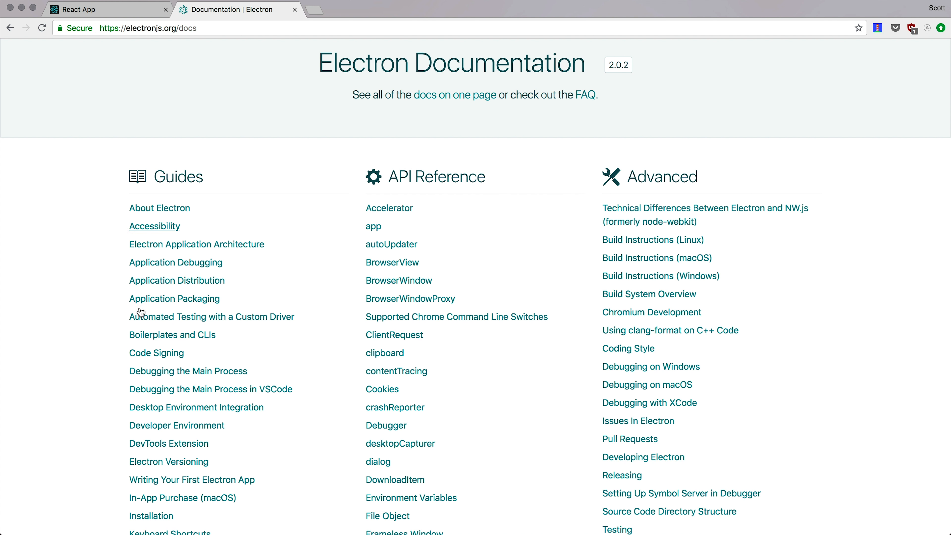
{"action": "scroll", "scroll_direction": "down", "scroll_amount": 3}
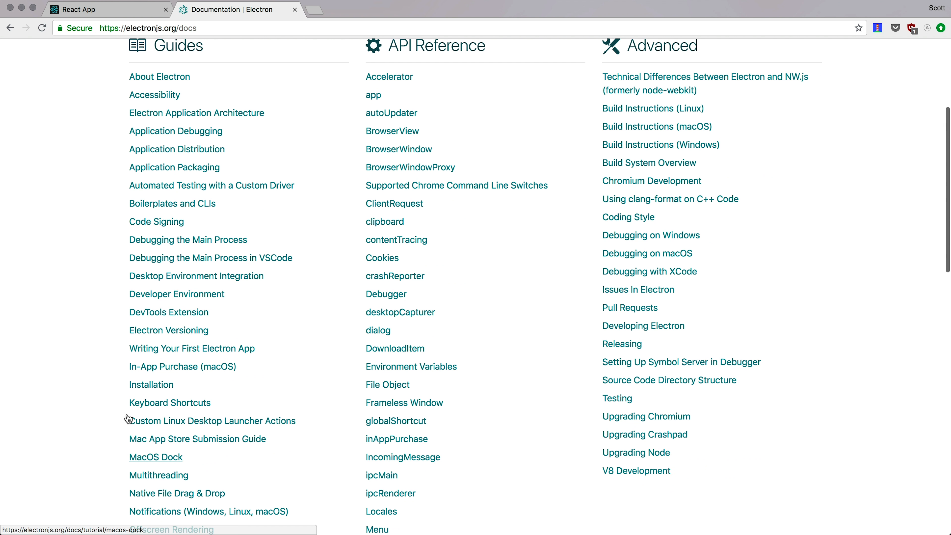
{"action": "mouse_move", "coordinate": [153, 149]}
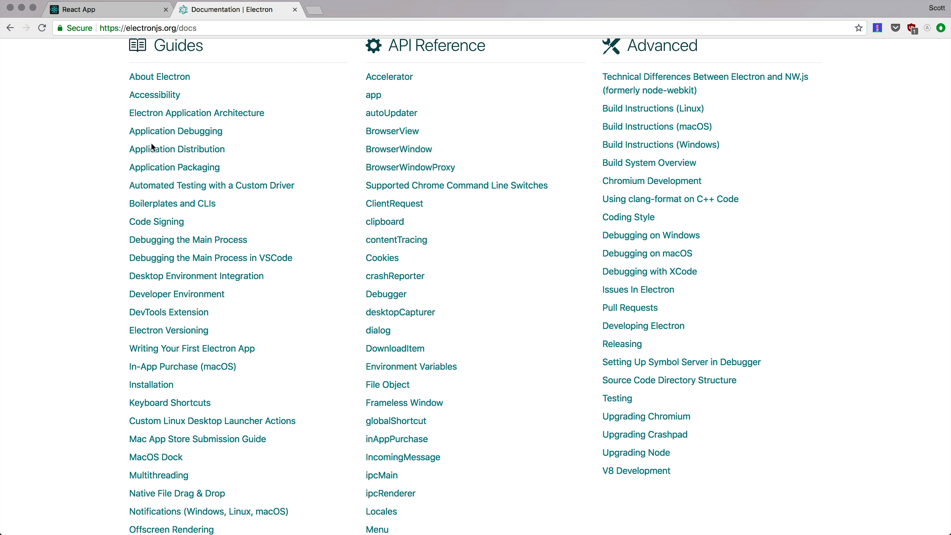
{"action": "scroll", "scroll_direction": "down", "scroll_amount": 3}
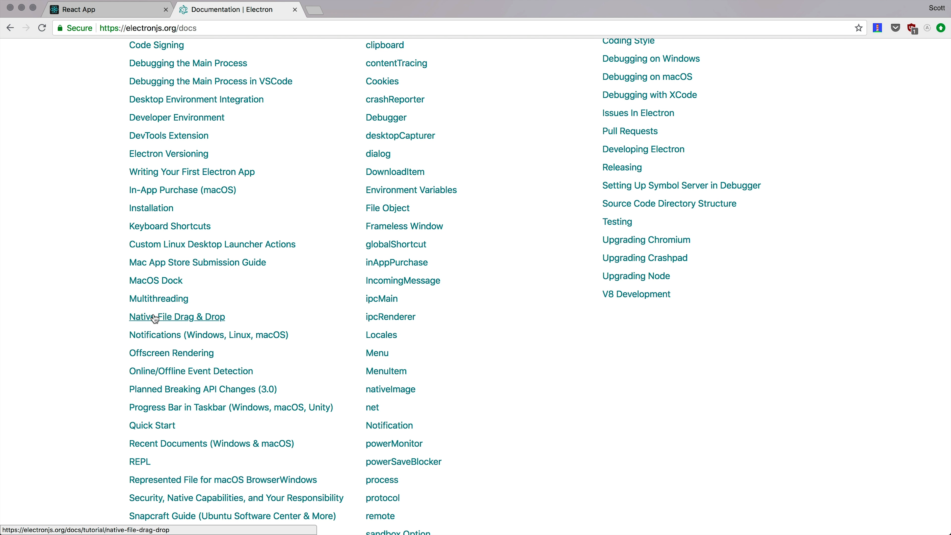
{"action": "mouse_move", "coordinate": [155, 281]}
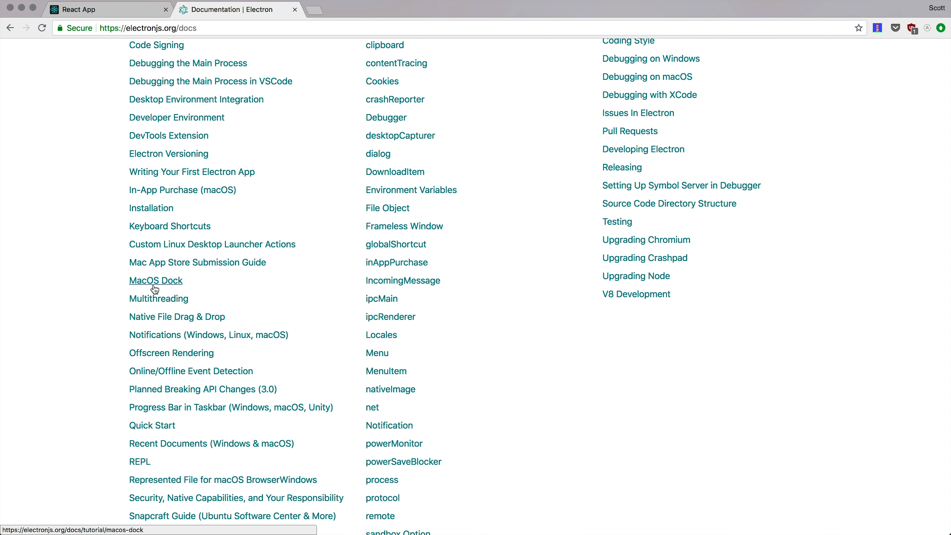
{"action": "mouse_move", "coordinate": [187, 281]}
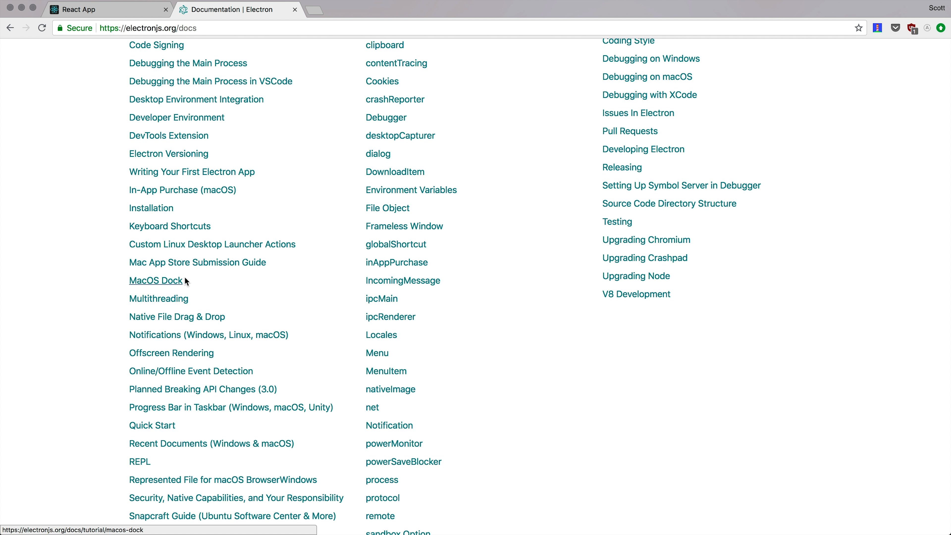
{"action": "mouse_move", "coordinate": [197, 262]}
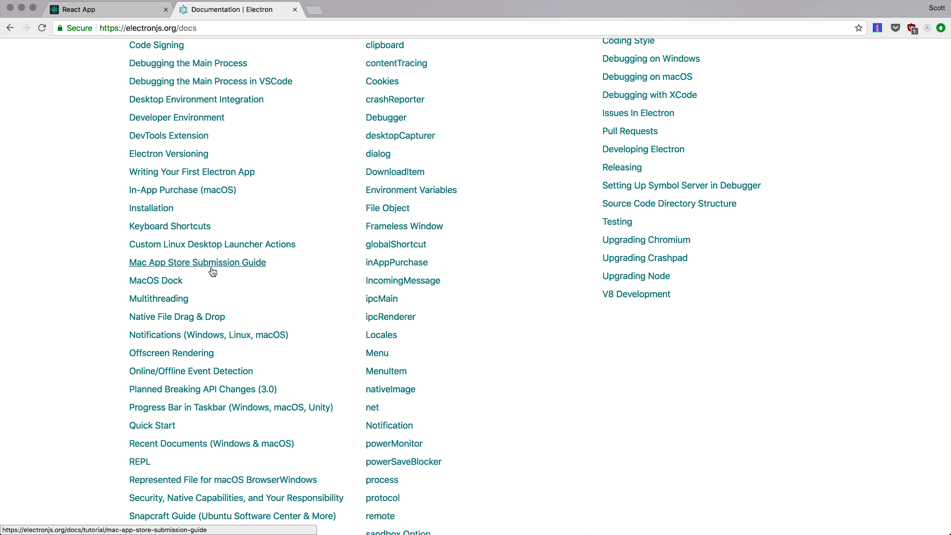
{"action": "scroll", "scroll_direction": "up", "scroll_amount": 3}
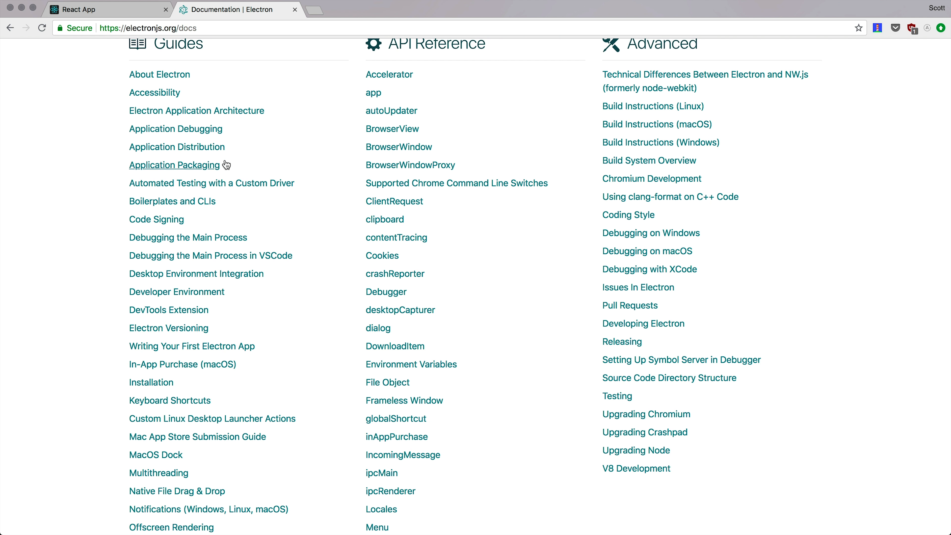
{"action": "mouse_move", "coordinate": [167, 177]}
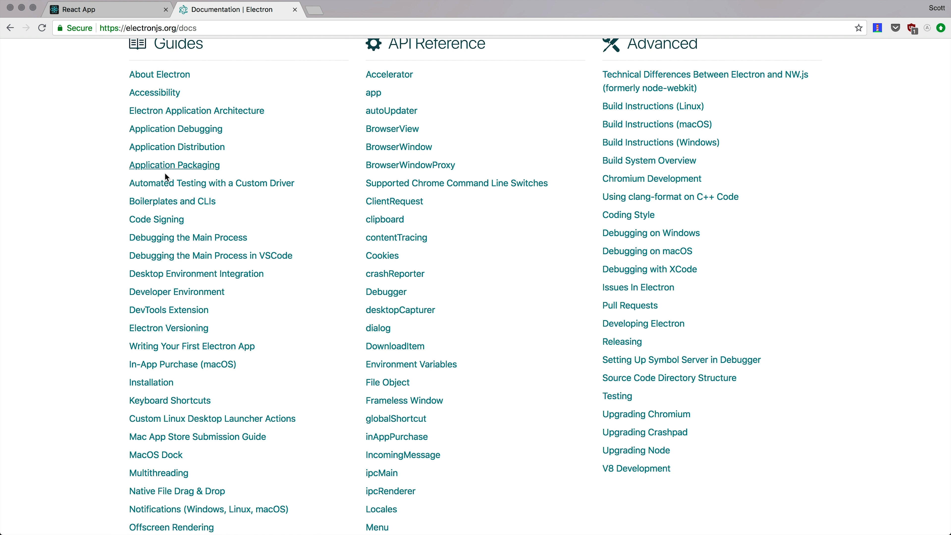
{"action": "mouse_move", "coordinate": [172, 201]}
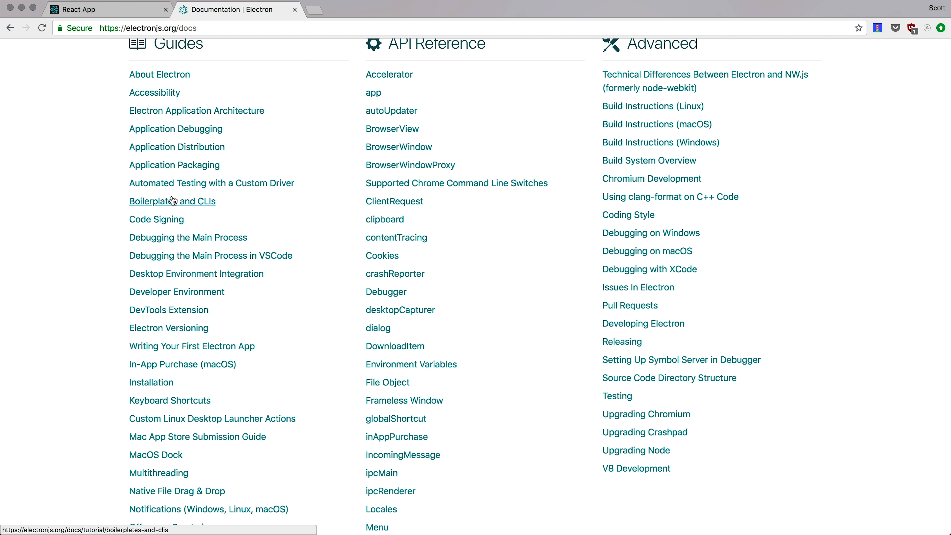
{"action": "scroll", "scroll_direction": "down", "scroll_amount": 3}
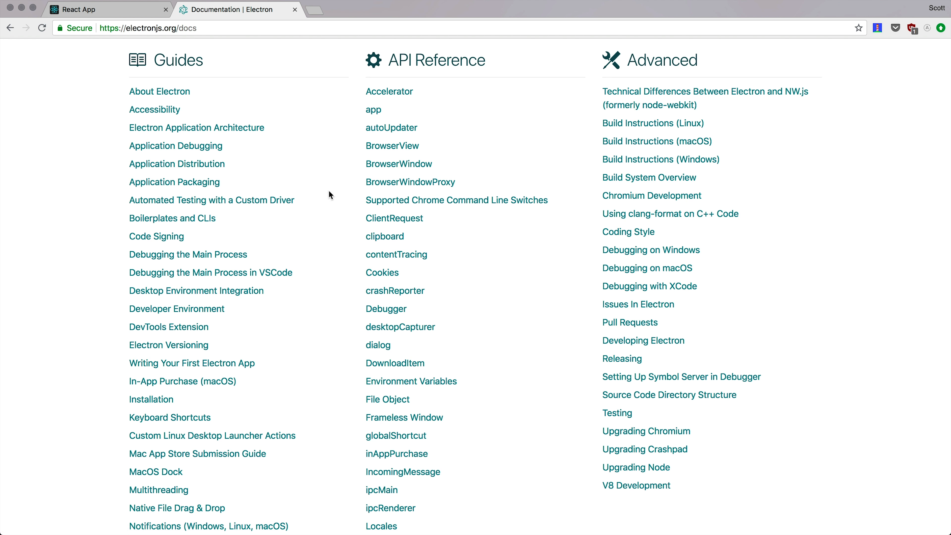
{"action": "scroll", "scroll_direction": "down", "scroll_amount": 3}
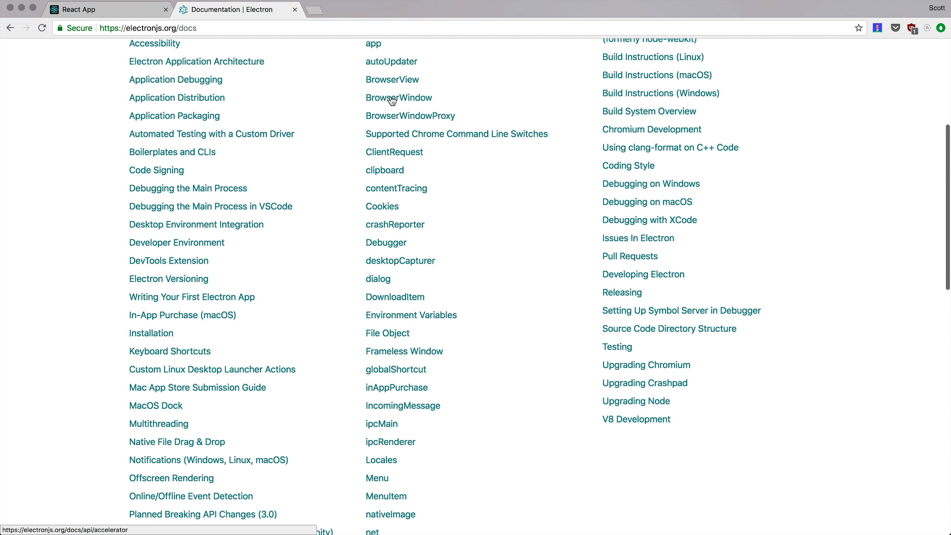
{"action": "scroll", "scroll_direction": "down", "scroll_amount": 3}
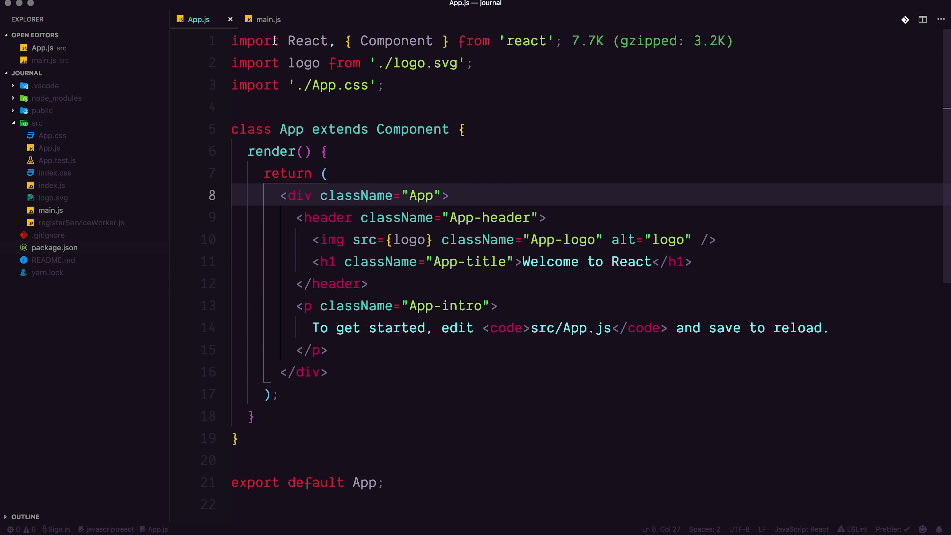
Switch to main.js, select the 'app' import from electron, then scroll the docs index again
{"action": "left_click", "coordinate": [268, 18]}
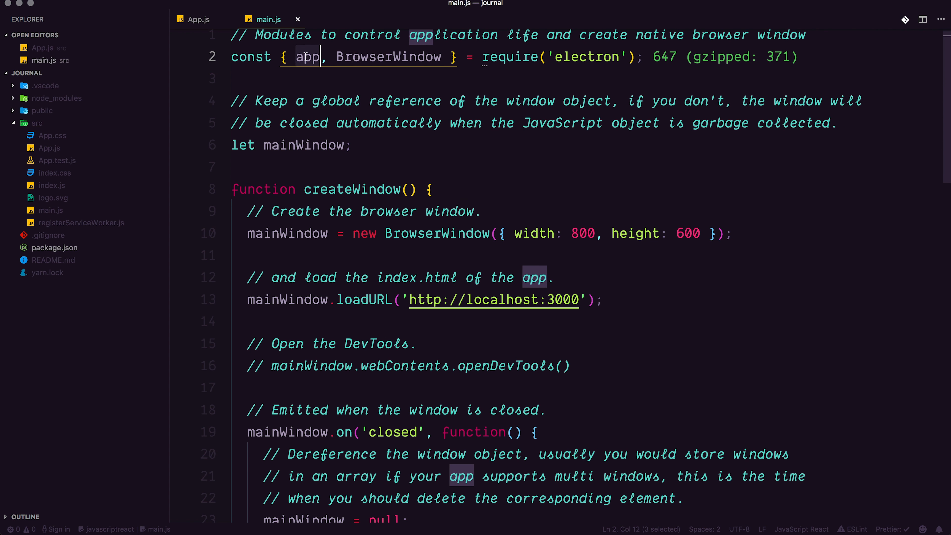
{"action": "double_click", "coordinate": [388, 57]}
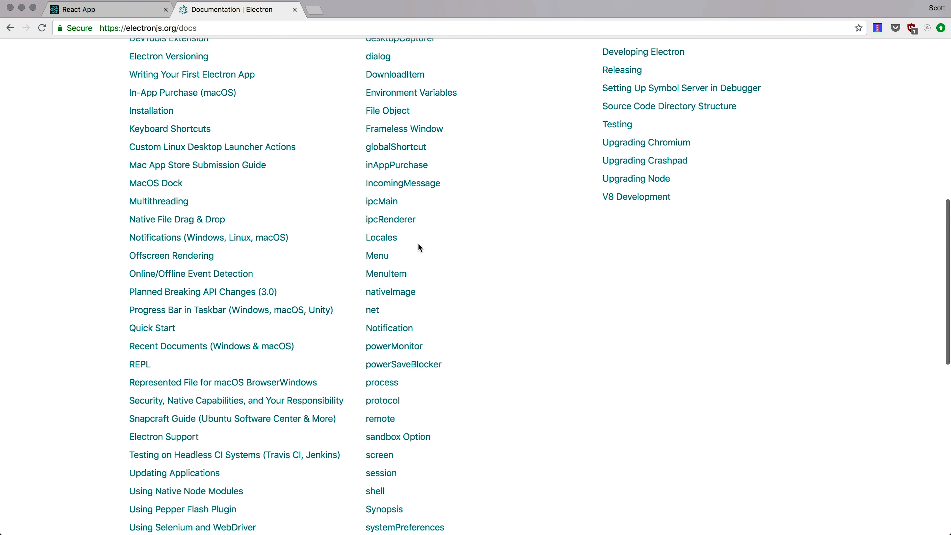
{"action": "scroll", "scroll_direction": "up", "scroll_amount": 3}
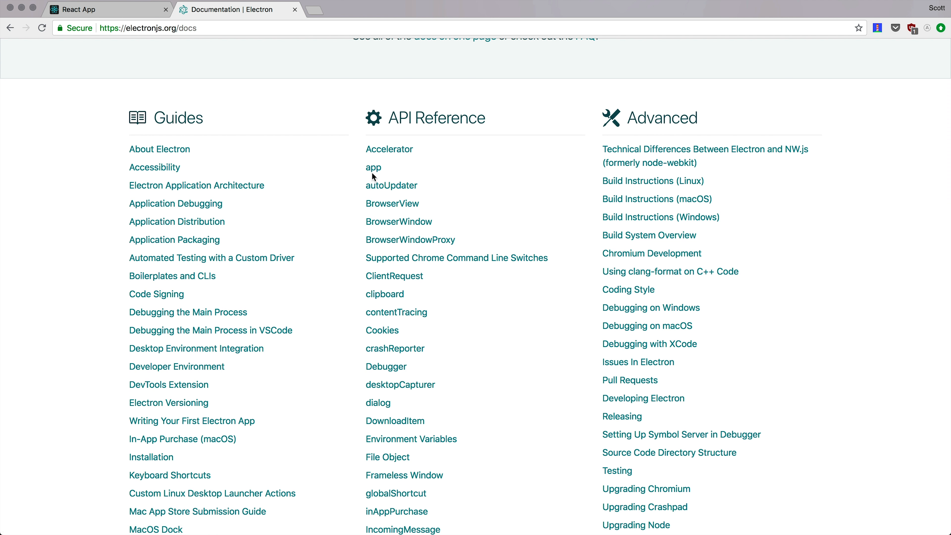
{"action": "scroll", "scroll_direction": "down", "scroll_amount": 3}
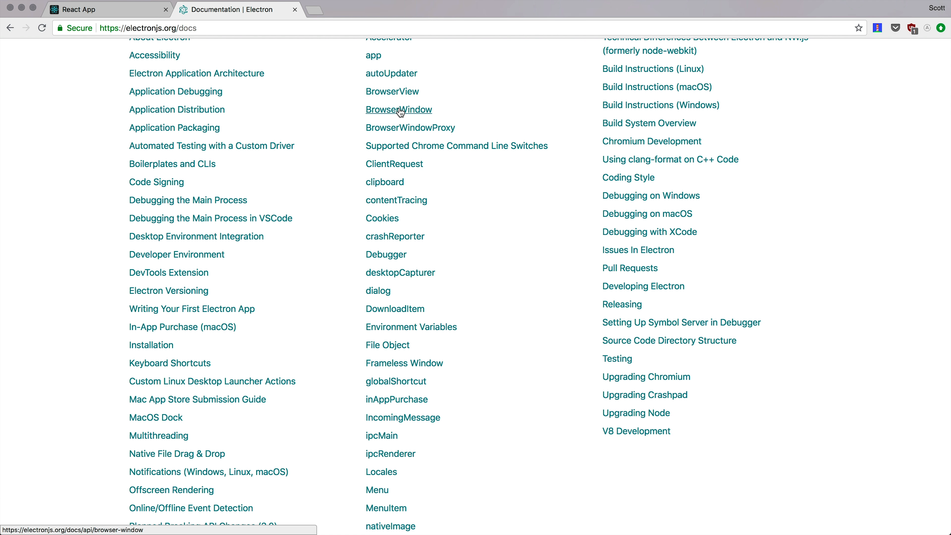
{"action": "left_click", "coordinate": [399, 110]}
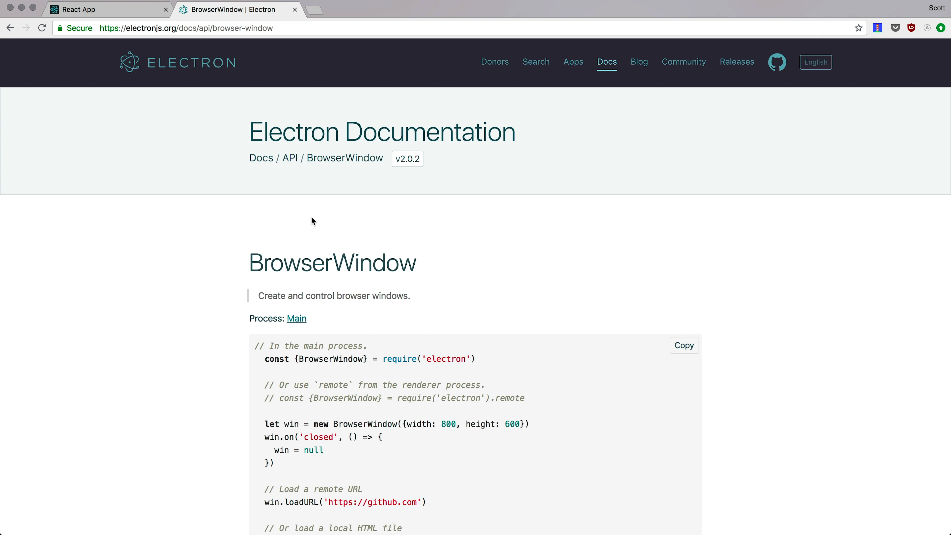
{"action": "scroll", "scroll_direction": "down", "scroll_amount": 3}
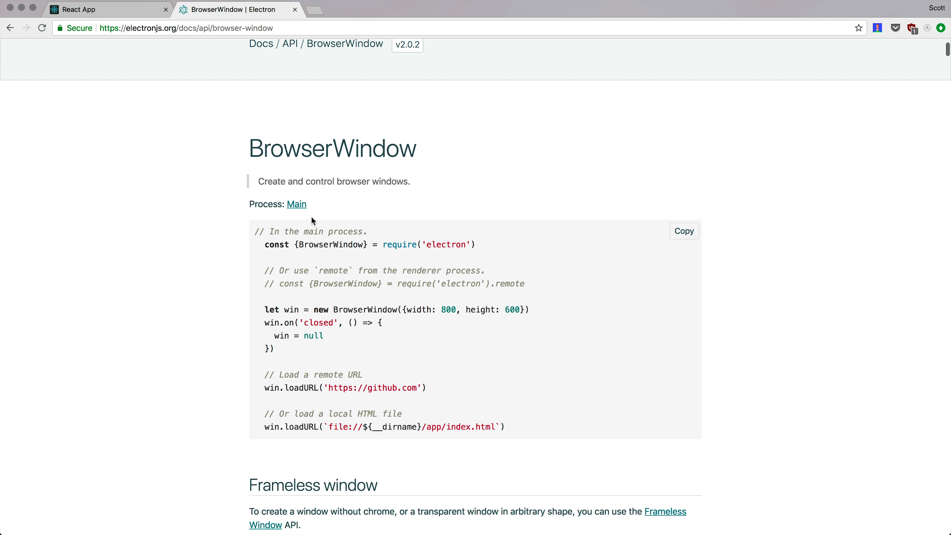
{"action": "scroll", "scroll_direction": "down", "scroll_amount": 3}
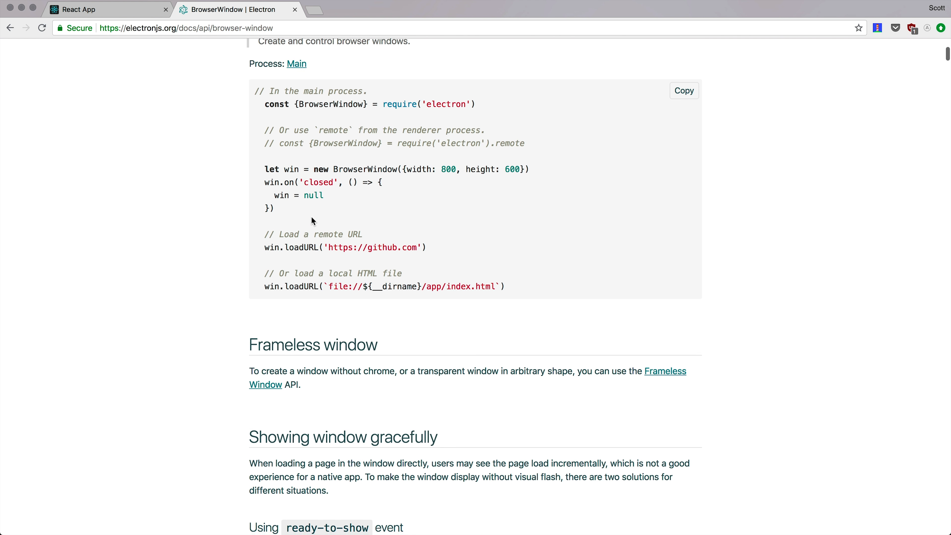
{"action": "scroll", "scroll_direction": "down", "scroll_amount": 3}
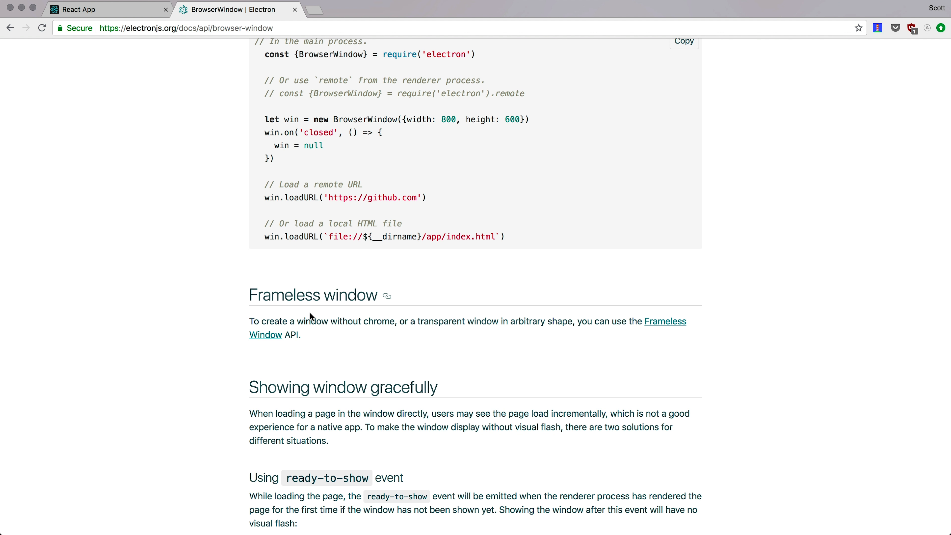
{"action": "scroll", "scroll_direction": "down", "scroll_amount": 3}
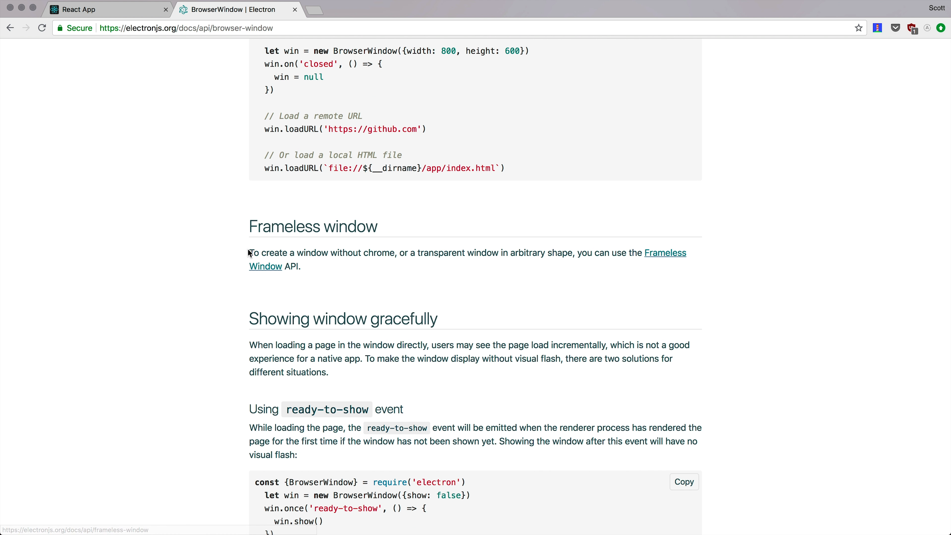
{"action": "left_click_drag", "start_coordinate": [248, 253], "coordinate": [391, 253]}
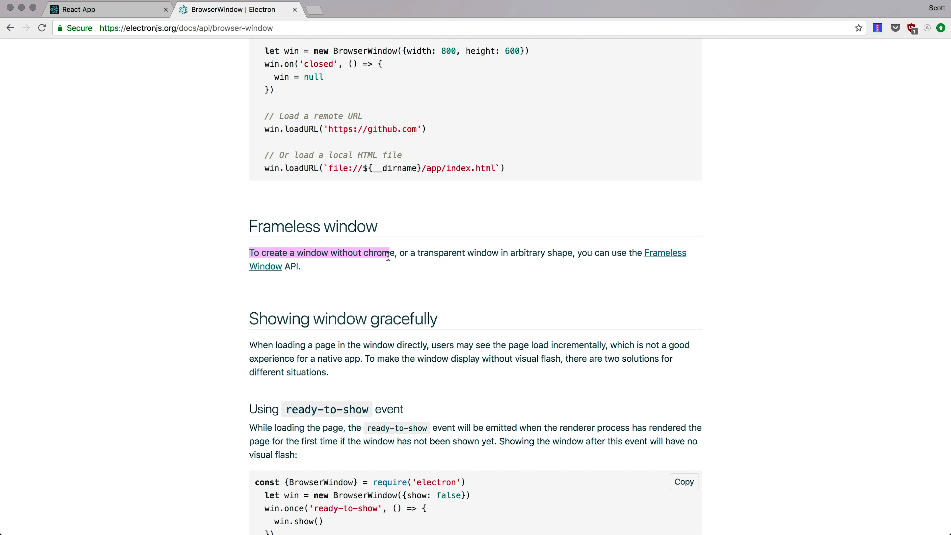
{"action": "left_click_drag", "start_coordinate": [392, 254], "coordinate": [299, 266]}
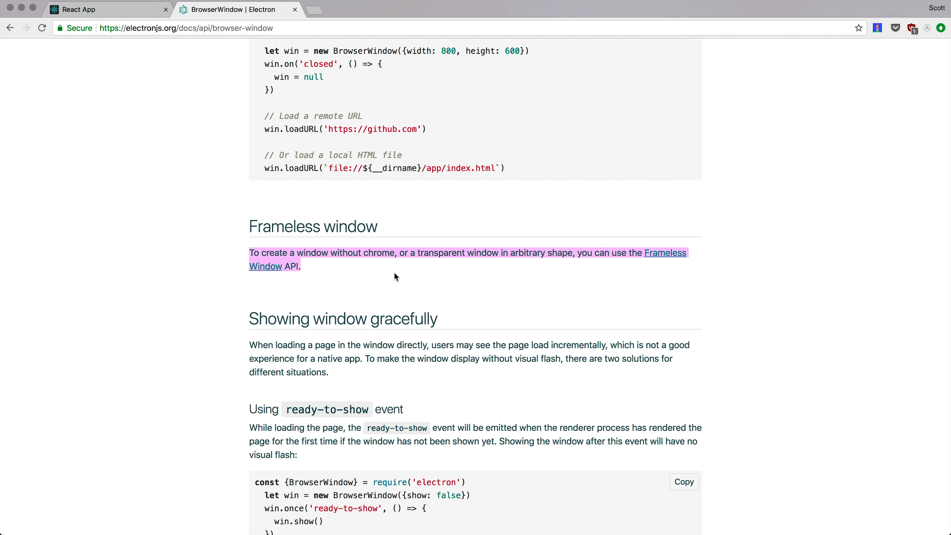
{"action": "mouse_move", "coordinate": [261, 272]}
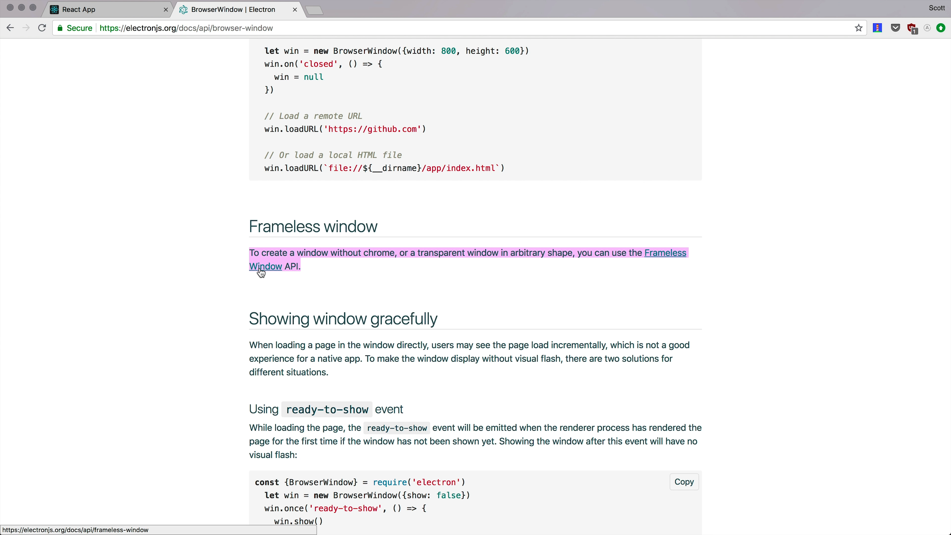
{"action": "scroll", "scroll_direction": "down", "scroll_amount": 3}
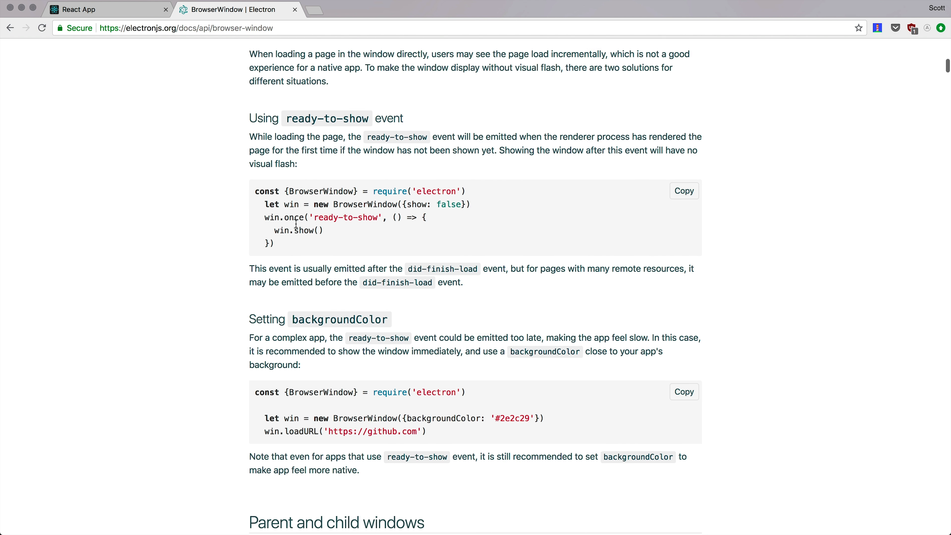
{"action": "scroll", "scroll_direction": "down", "scroll_amount": 3}
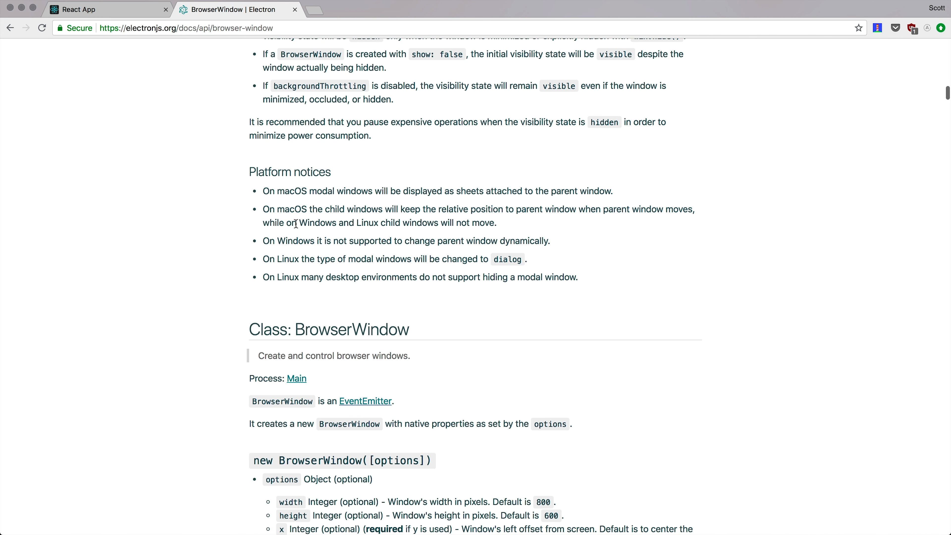
{"action": "scroll", "scroll_direction": "down", "scroll_amount": 3}
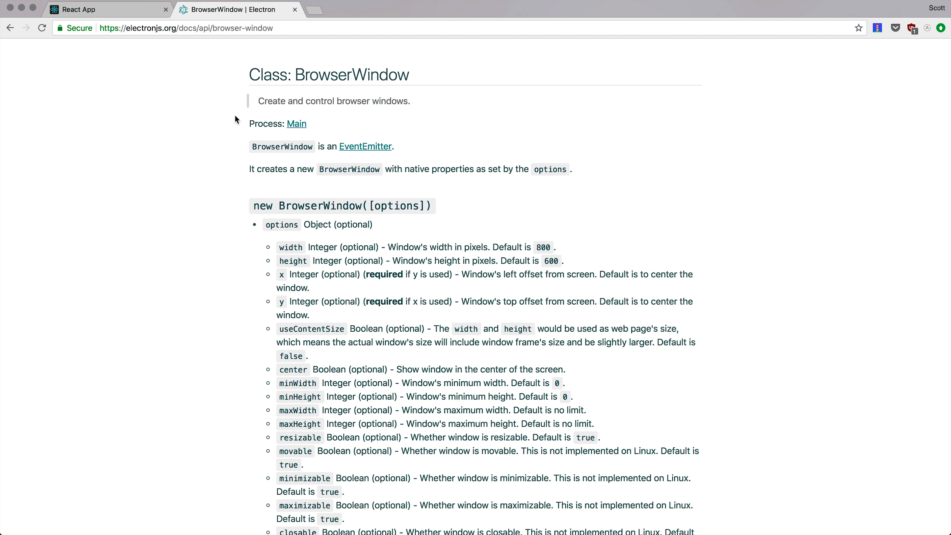
{"action": "mouse_move", "coordinate": [262, 223]}
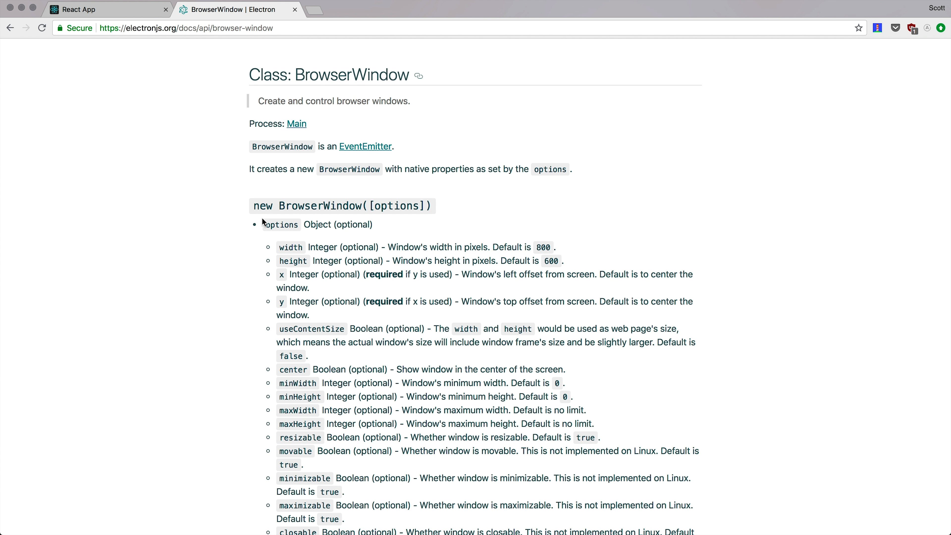
{"action": "scroll", "scroll_direction": "down", "scroll_amount": 3}
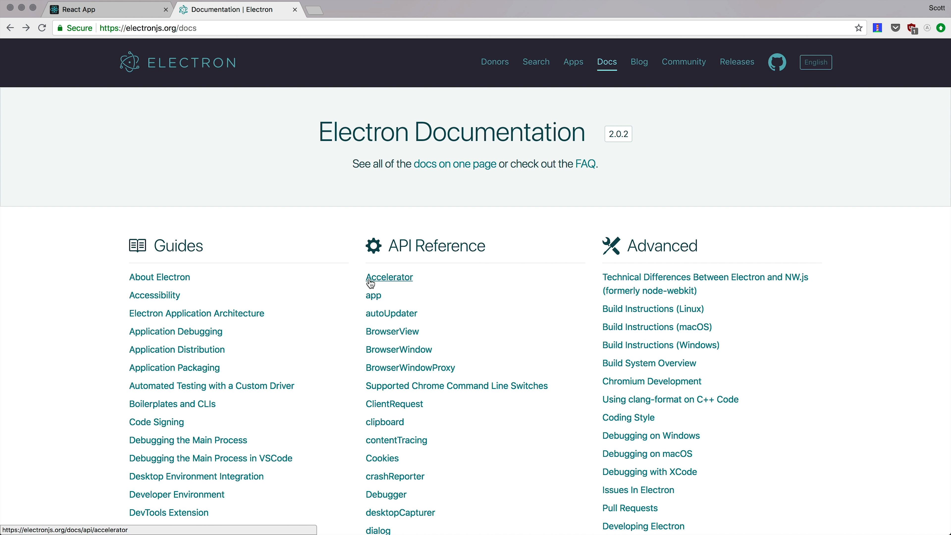
{"action": "mouse_move", "coordinate": [143, 48]}
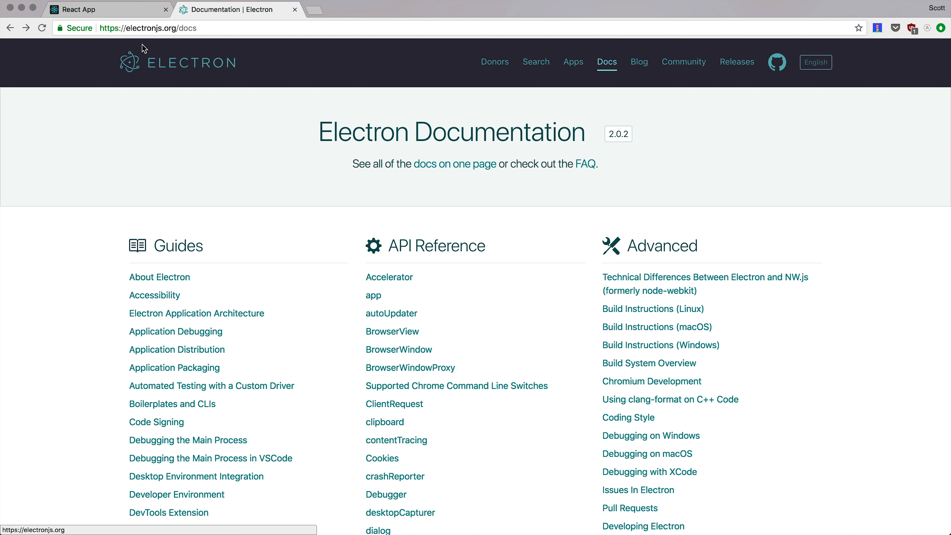
Leave Chrome and launch the Electron app so the React App window opens over VS Code
{"action": "left_click", "coordinate": [106, 9]}
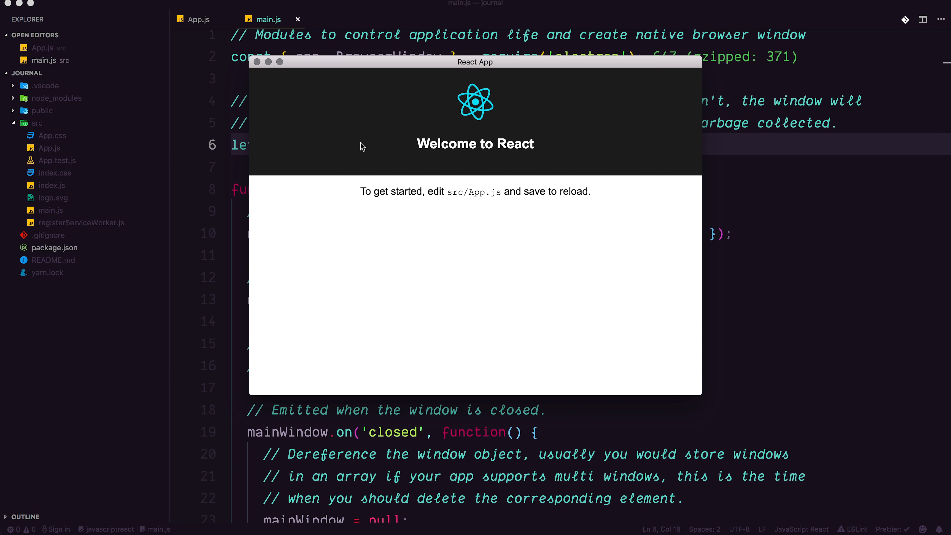
{"action": "mouse_move", "coordinate": [321, 243]}
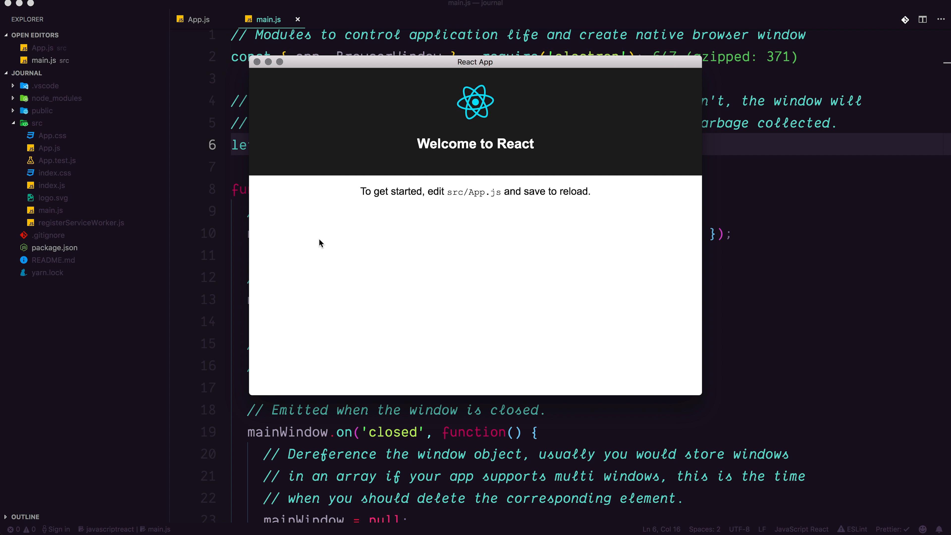
{"action": "mouse_move", "coordinate": [492, 240]}
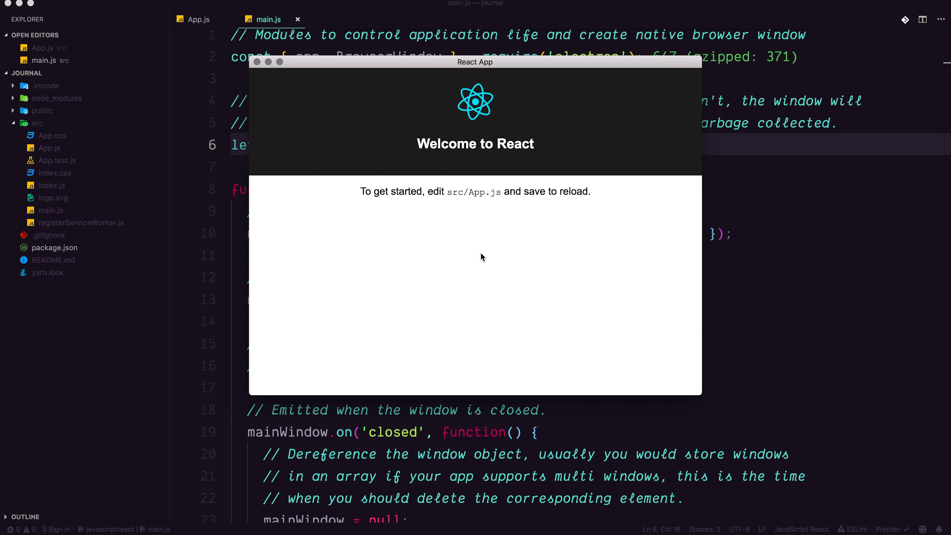
Cmd+Tab out of the Electron React App window to Chrome showing localhost:3000
{"action": "key", "text": "cmd+tab"}
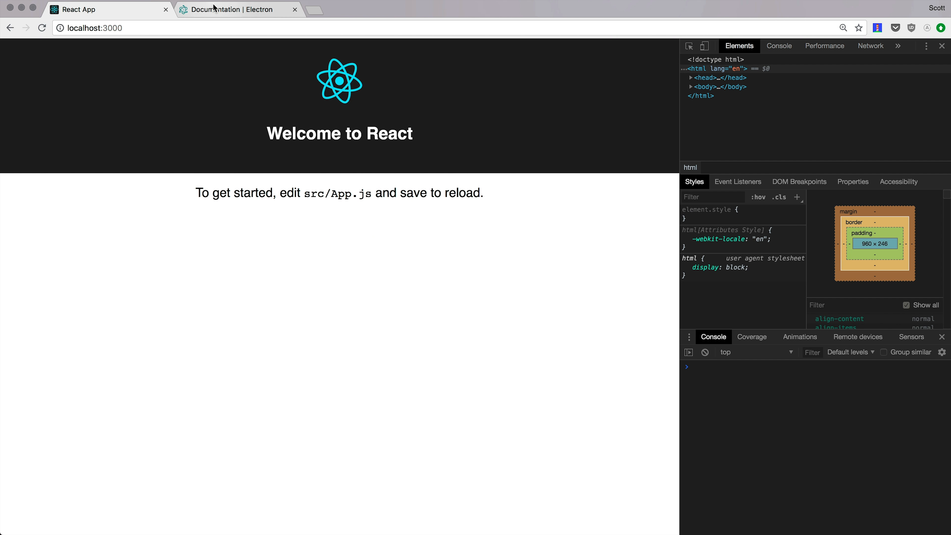
Switch to the 'Documentation | Electron' tab listing Guides, API Reference and Advanced topics
{"action": "left_click", "coordinate": [237, 9]}
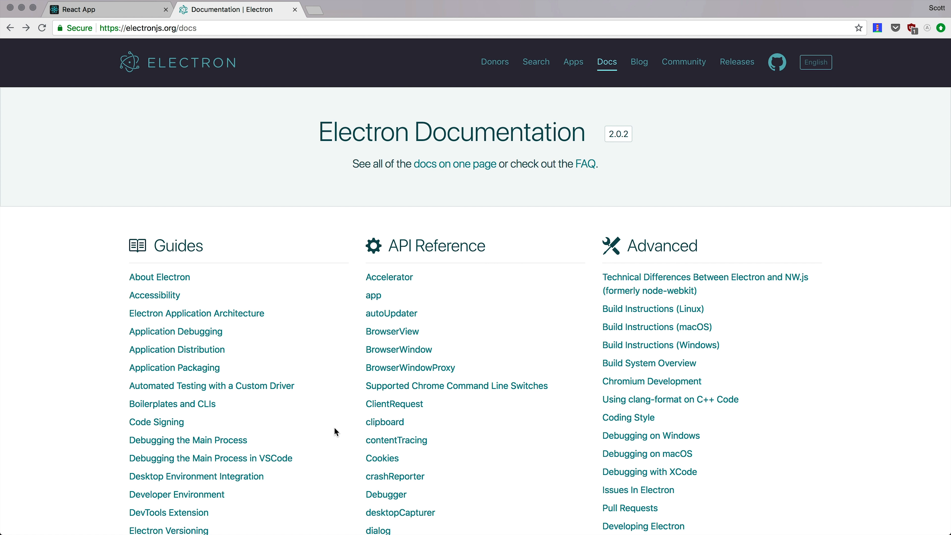
{"action": "mouse_move", "coordinate": [377, 397]}
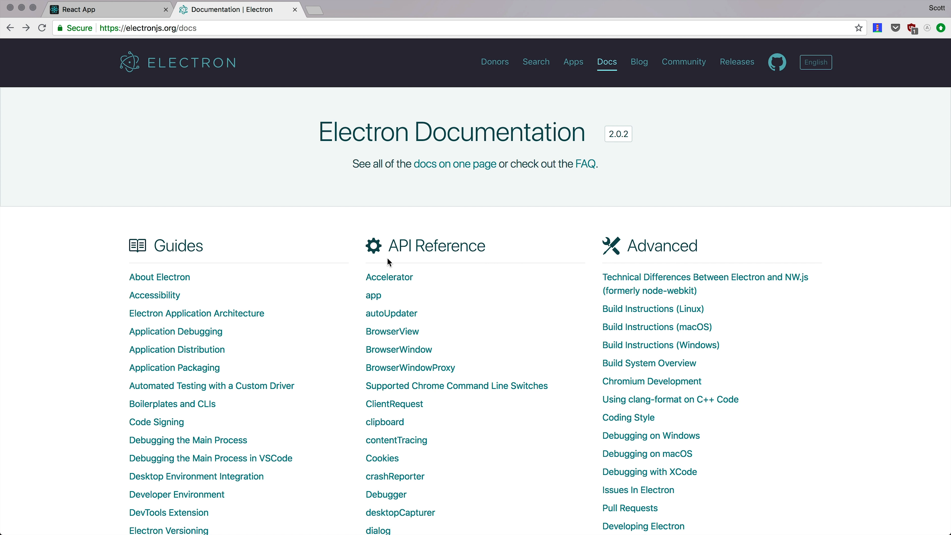
{"action": "mouse_move", "coordinate": [167, 91]}
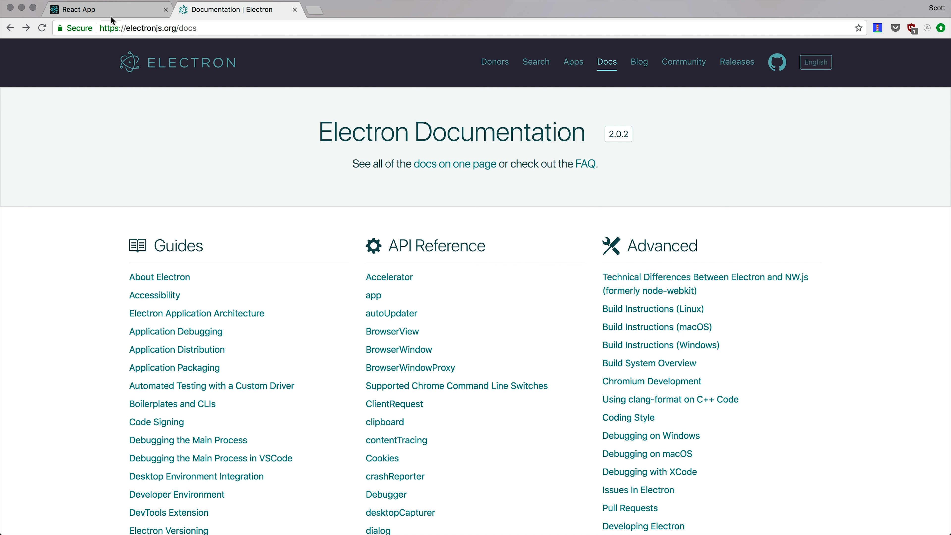
Return to the React App page, switch to VS Code and show the App.js component
{"action": "left_click", "coordinate": [91, 9]}
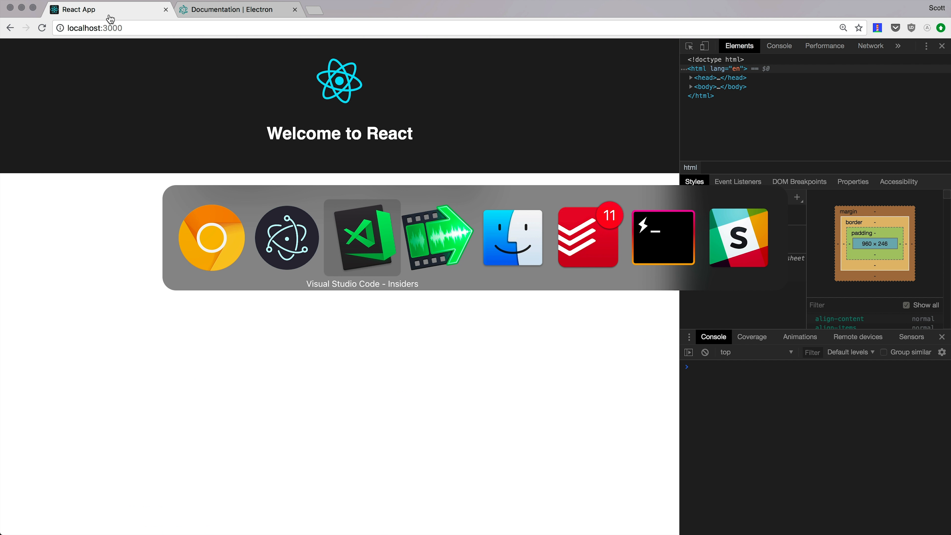
{"action": "left_click", "coordinate": [362, 237]}
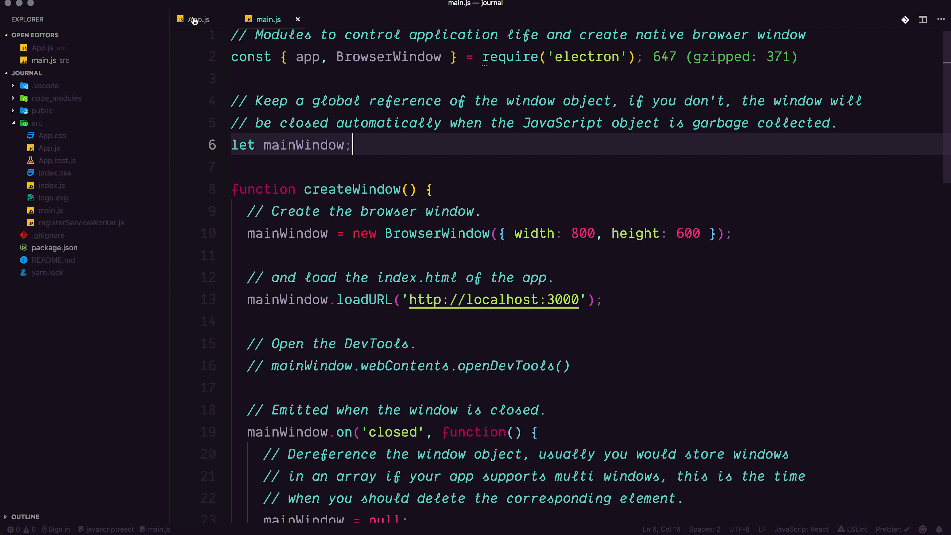
{"action": "left_click", "coordinate": [199, 18]}
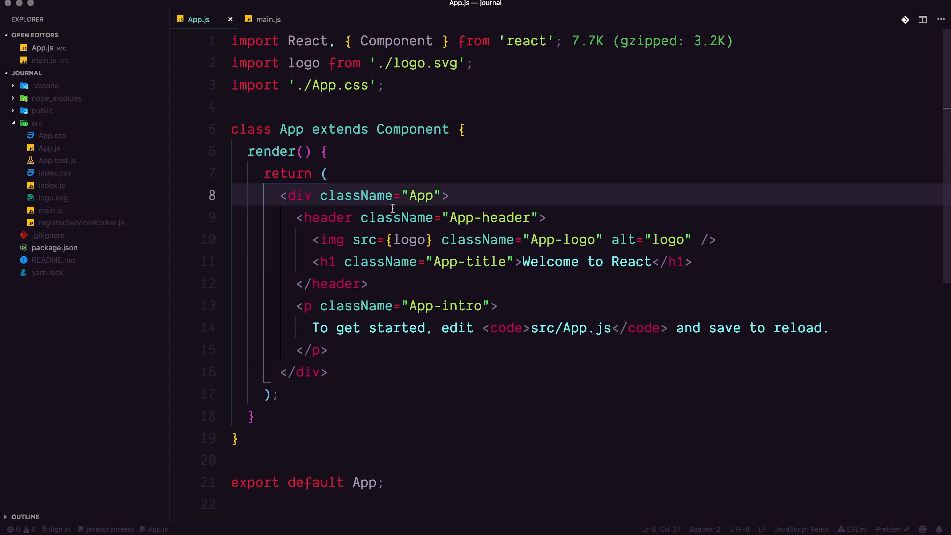
Review App.js's React component code, then bring main.js back into view
{"action": "left_click", "coordinate": [443, 195]}
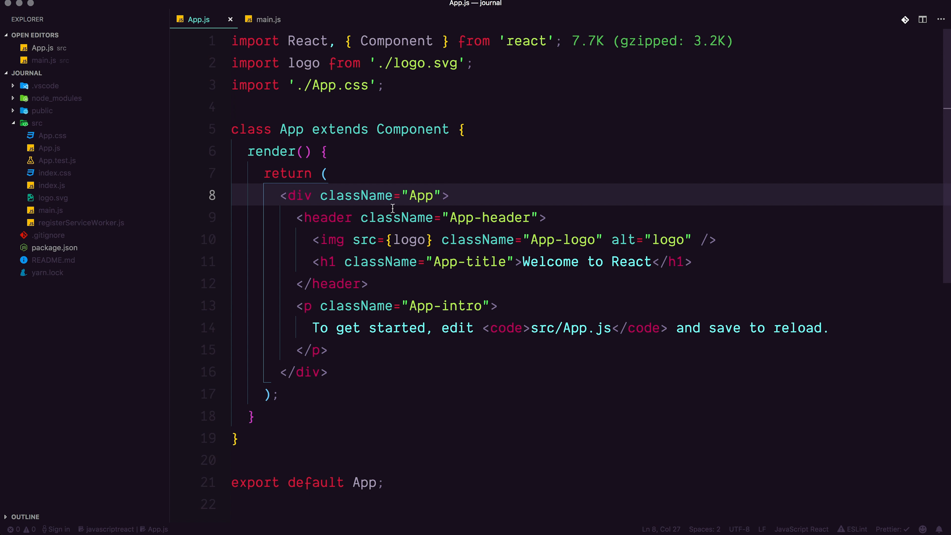
{"action": "left_click", "coordinate": [443, 195]}
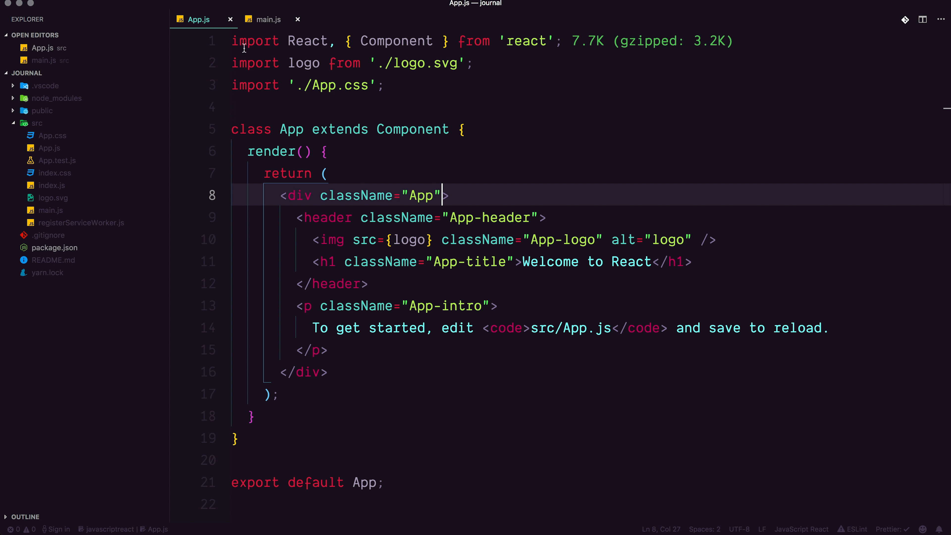
{"action": "left_click", "coordinate": [267, 18]}
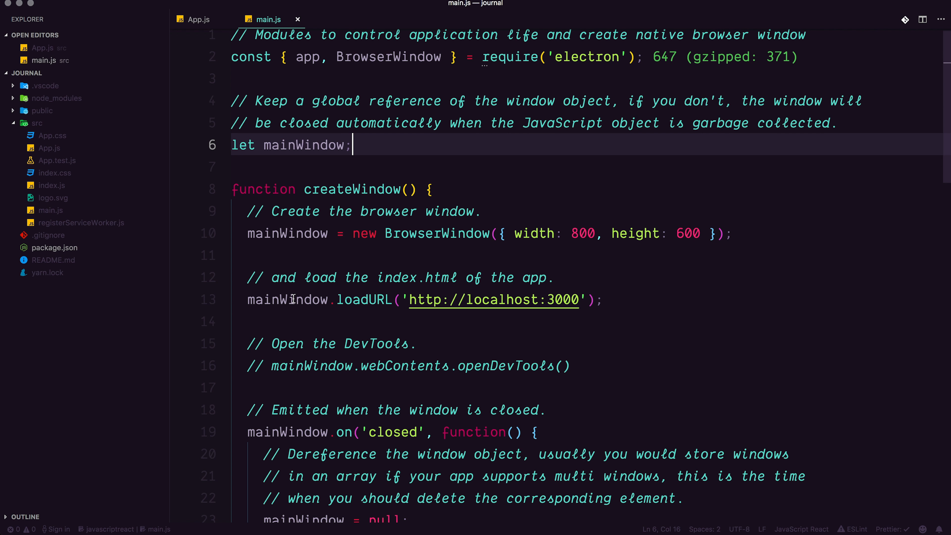
{"action": "mouse_move", "coordinate": [451, 149]}
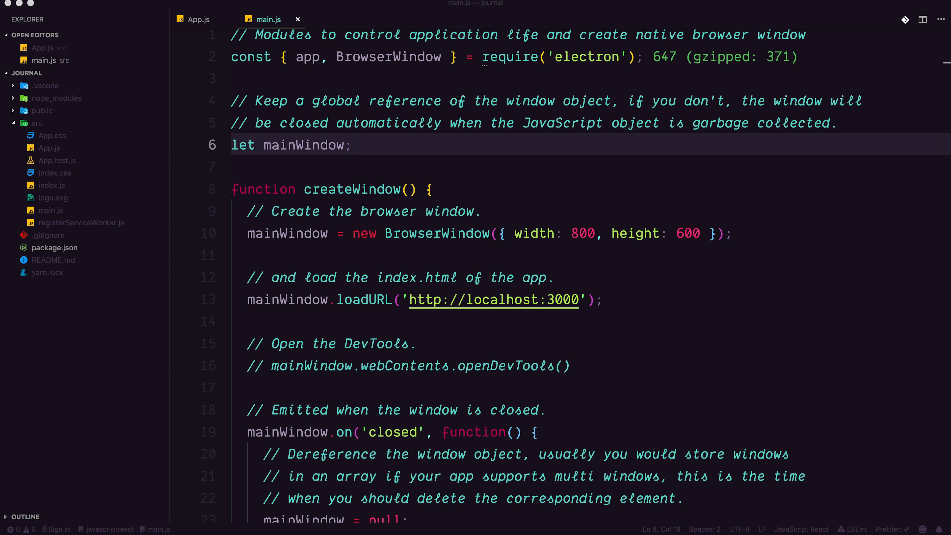
Examine the loadURL localhost:3000 line in main.js, then switch to App.js
{"action": "left_click", "coordinate": [424, 300]}
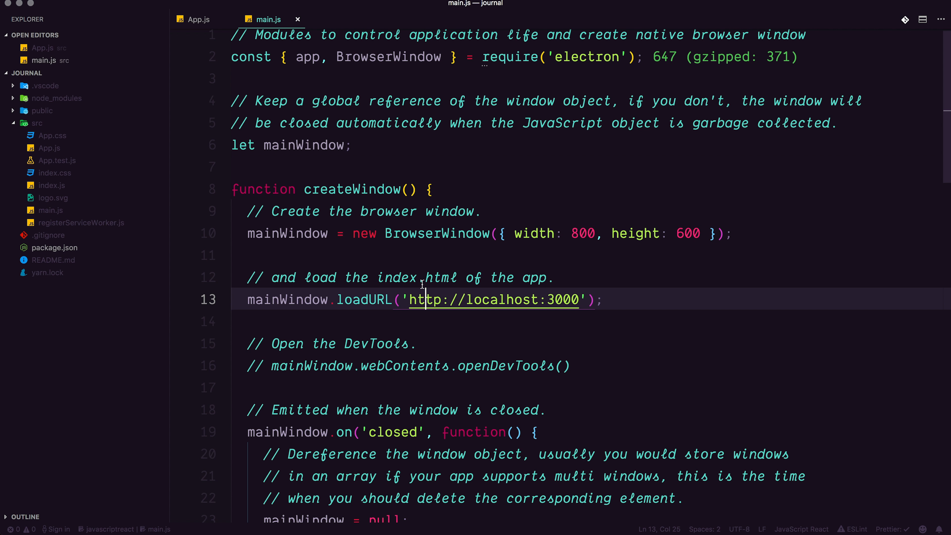
{"action": "left_click", "coordinate": [197, 19]}
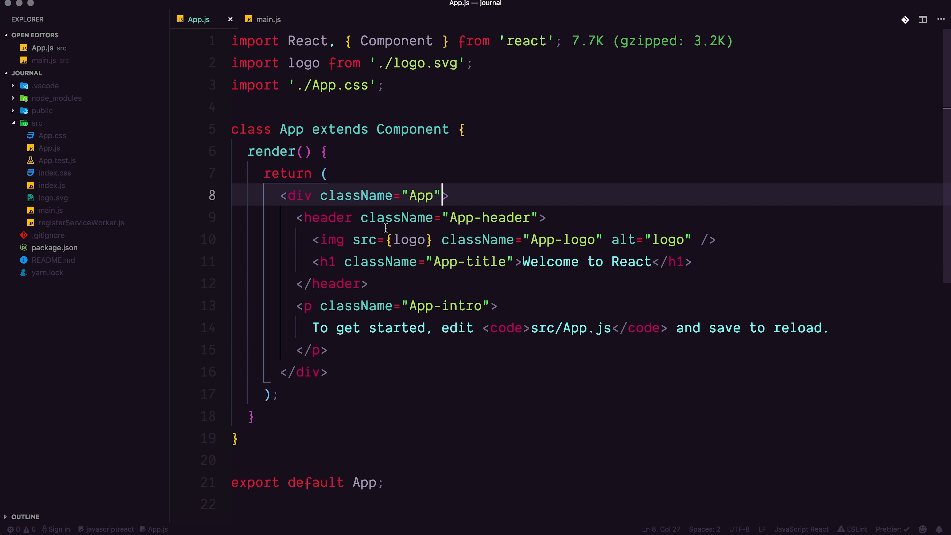
{"action": "mouse_move", "coordinate": [372, 340]}
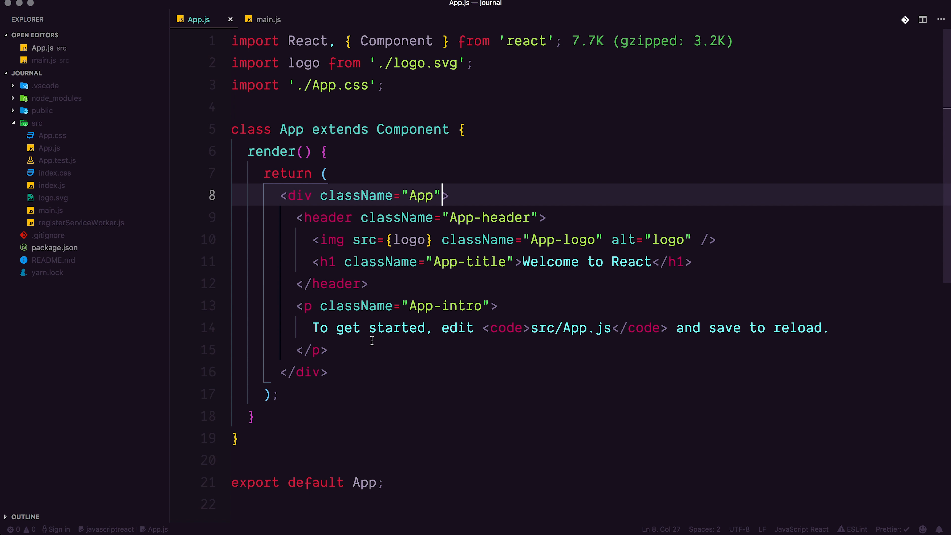
{"action": "mouse_move", "coordinate": [426, 317]}
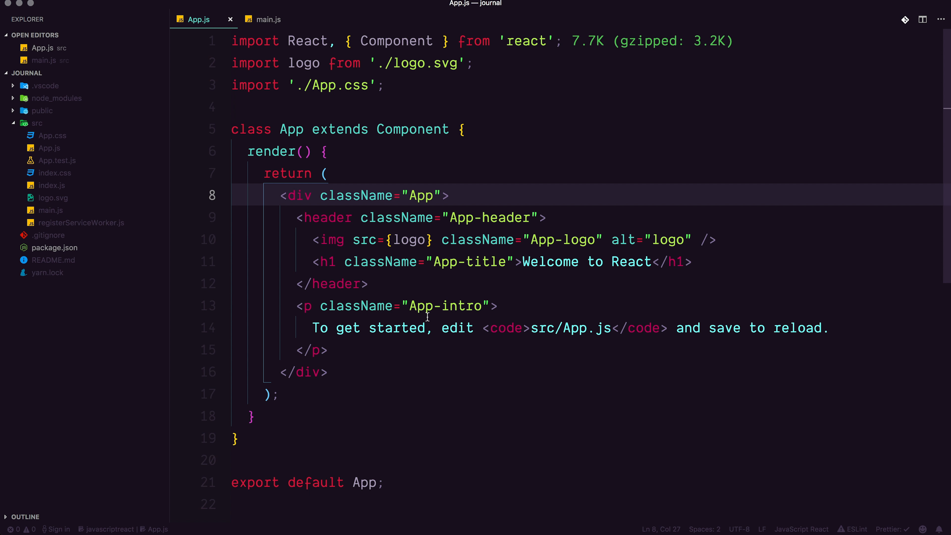
{"action": "left_click", "coordinate": [427, 327]}
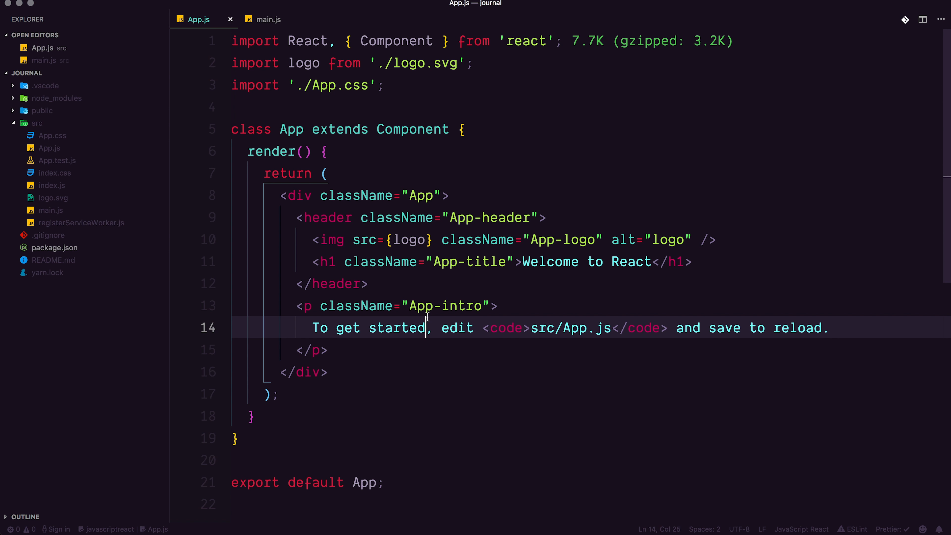
{"action": "mouse_move", "coordinate": [428, 347]}
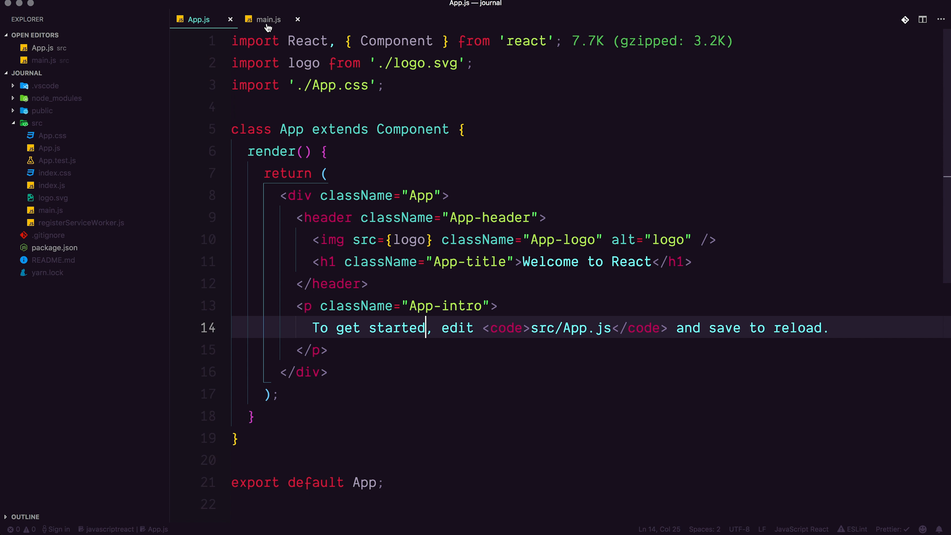
{"action": "left_click", "coordinate": [267, 18]}
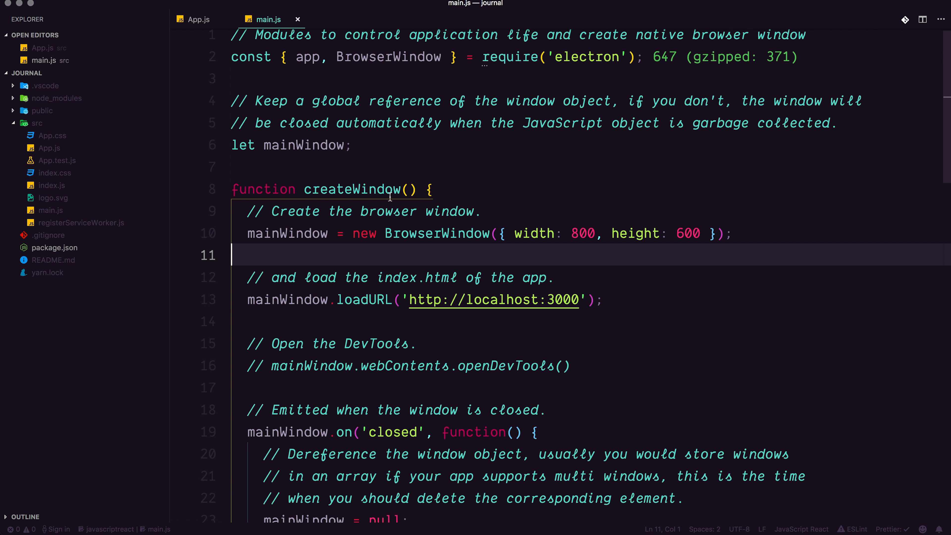
{"action": "mouse_move", "coordinate": [335, 95]}
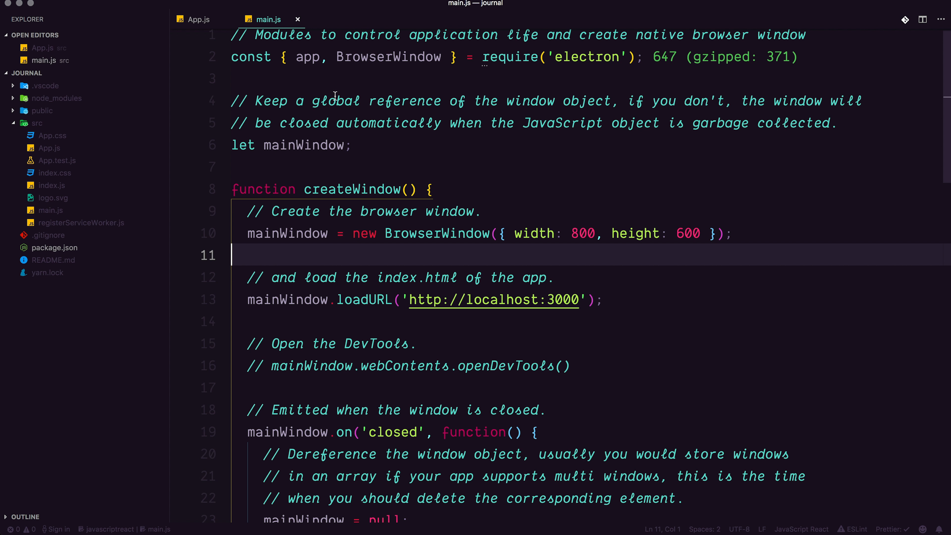
{"action": "left_click", "coordinate": [197, 20]}
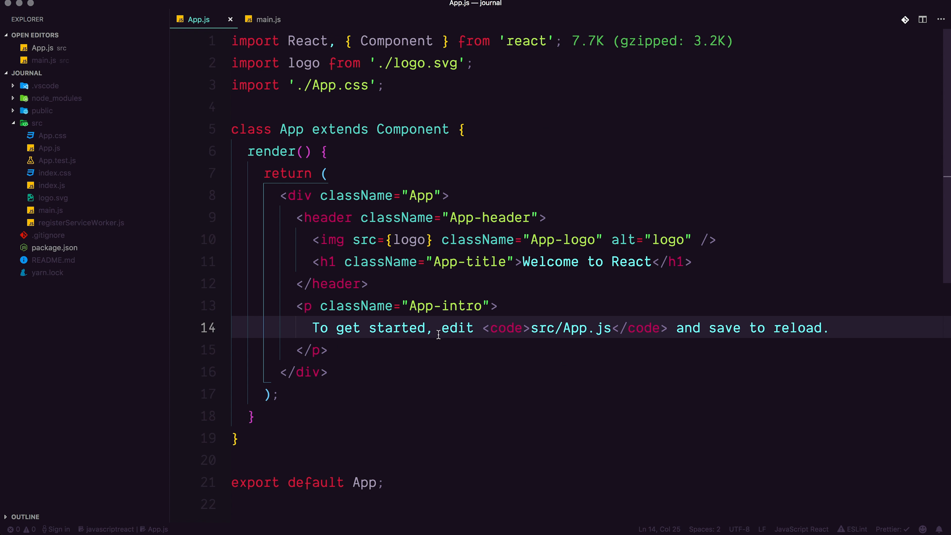